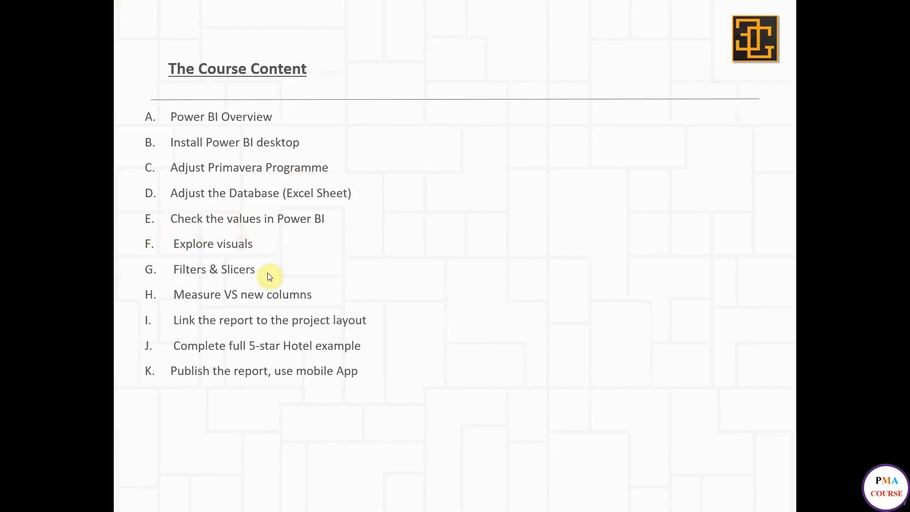
pyautogui.moveTo(268, 276)
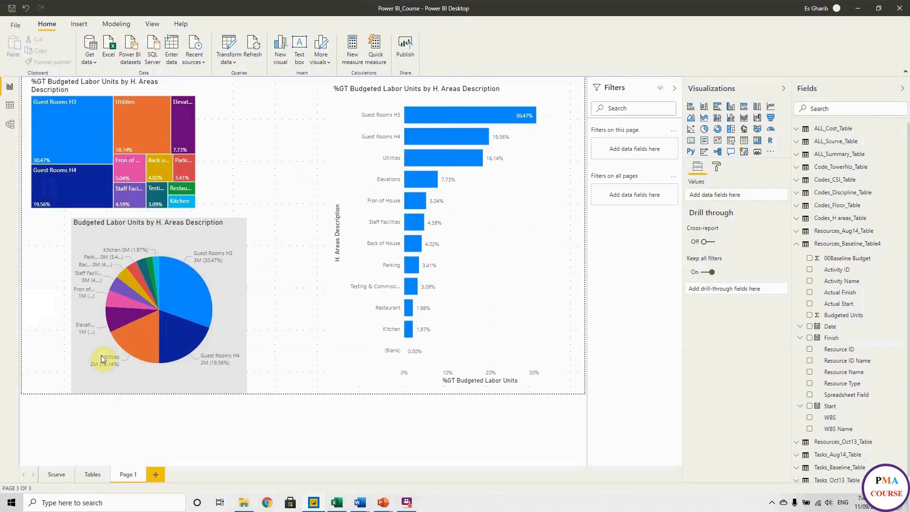
# Step: Browse the Scurve, Tables and Page 1 report pages
pyautogui.click(55, 474)
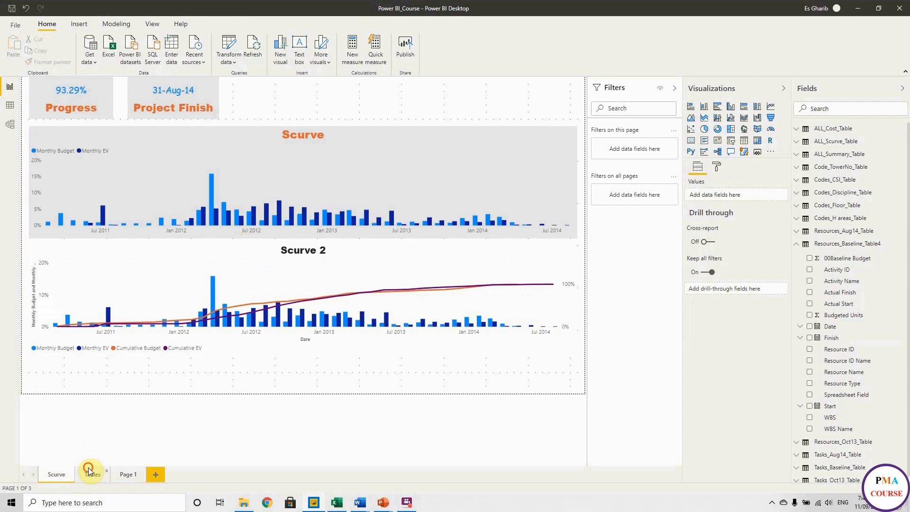
pyautogui.click(92, 474)
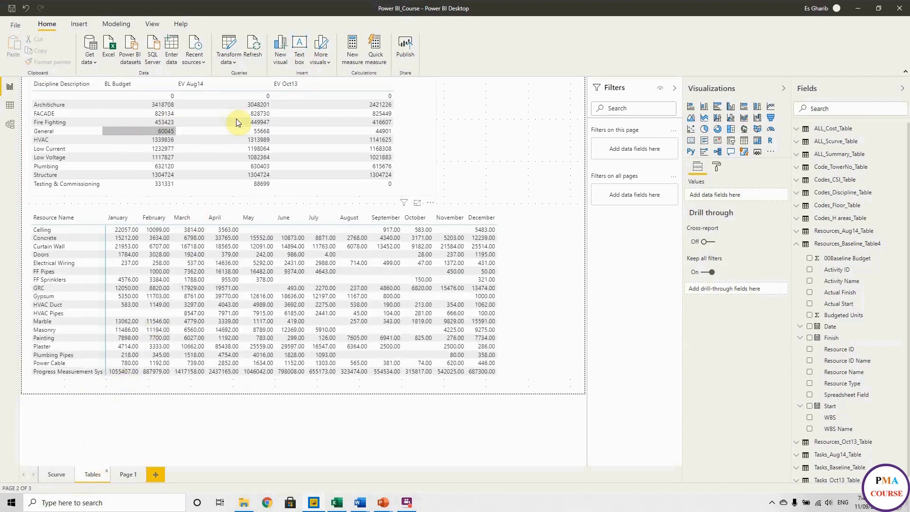
pyautogui.click(128, 474)
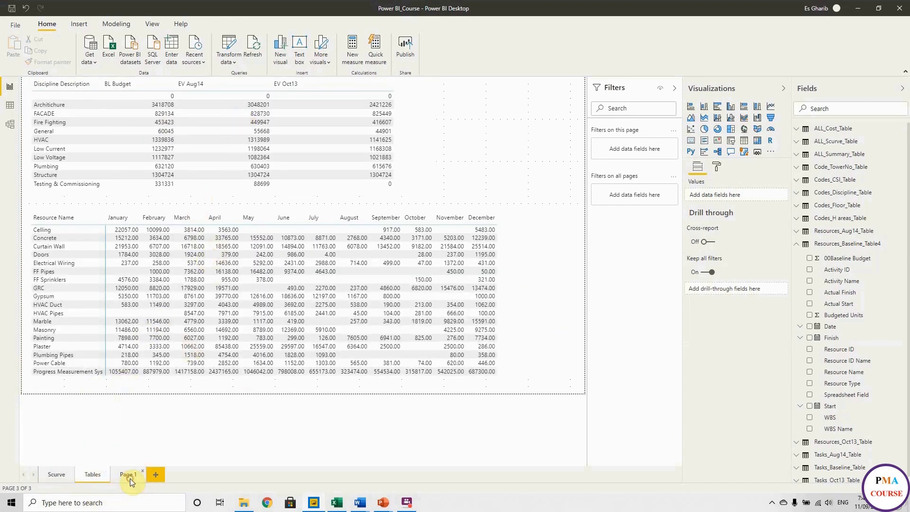
pyautogui.click(128, 474)
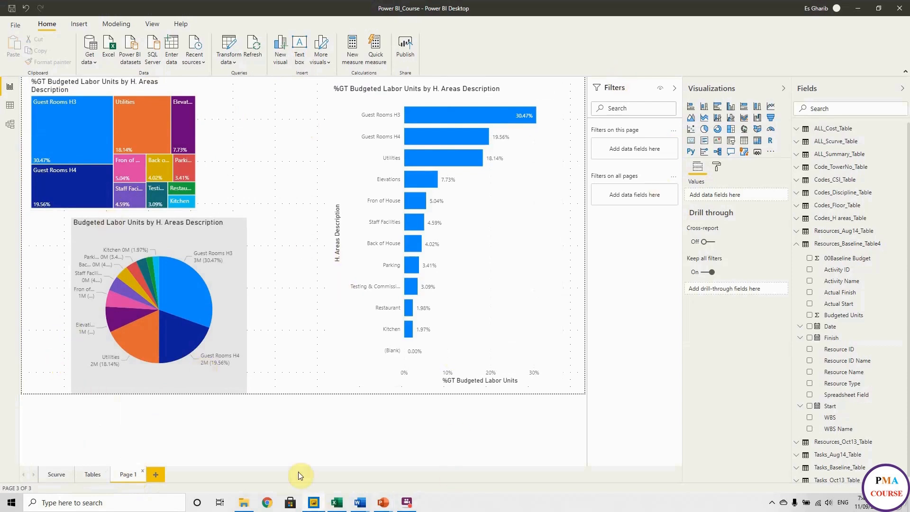
pyautogui.moveTo(156, 474)
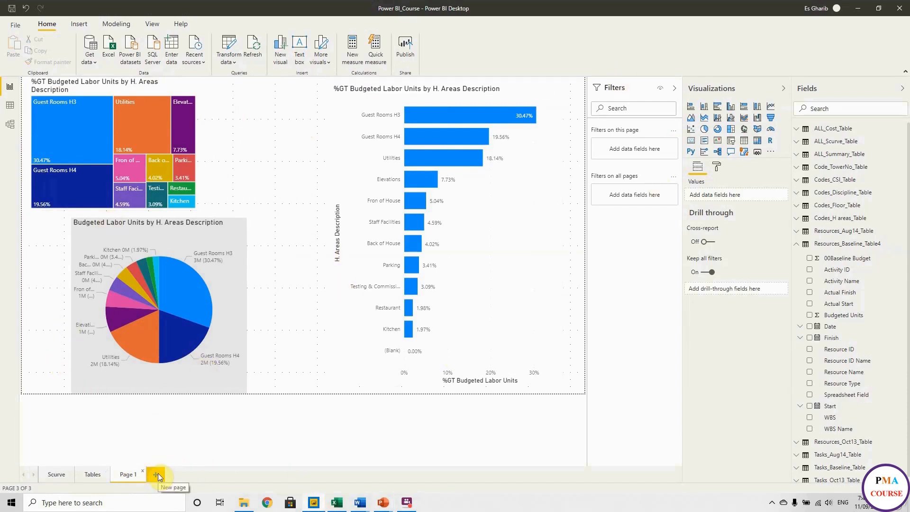
# Step: Add a new blank page and place an empty gauge visual on it
pyautogui.click(156, 474)
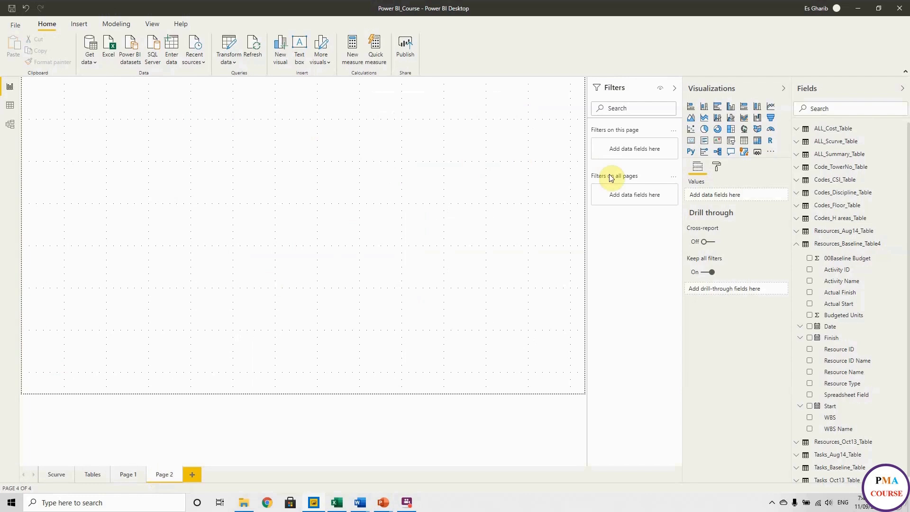
pyautogui.moveTo(447, 245)
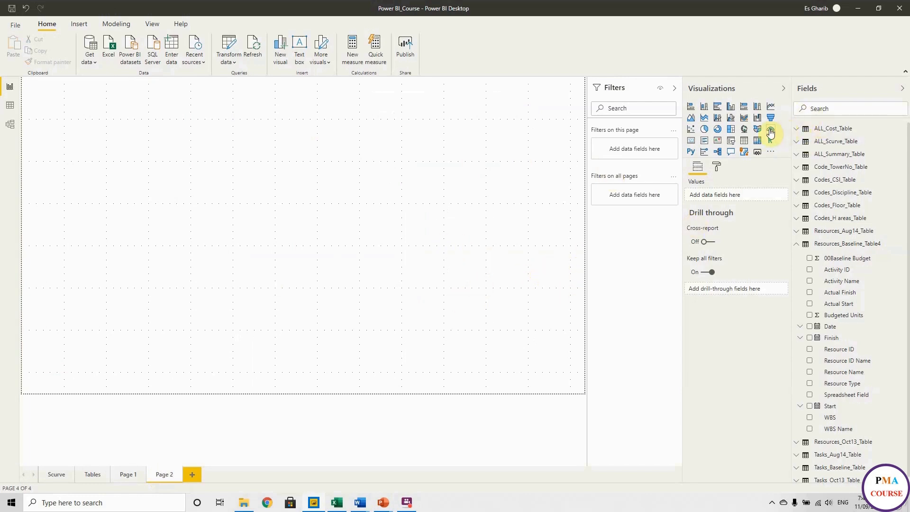
pyautogui.click(769, 129)
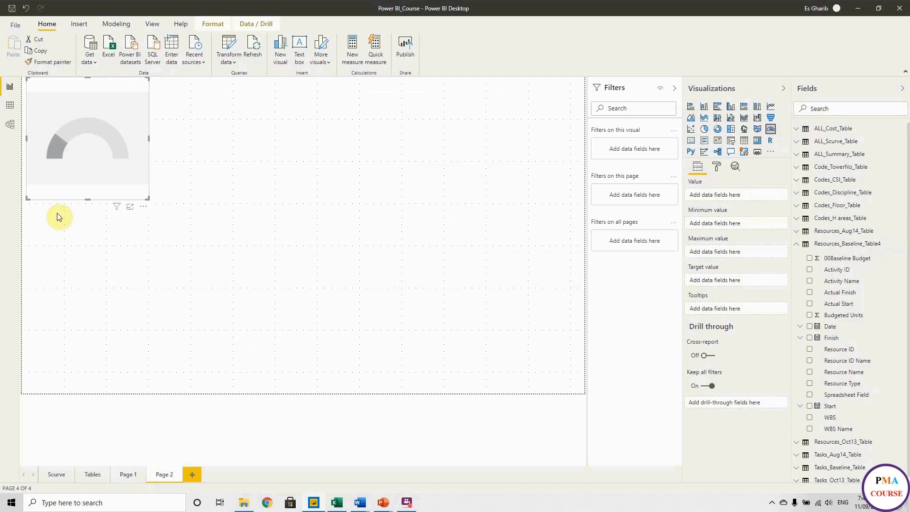
pyautogui.moveTo(152, 139)
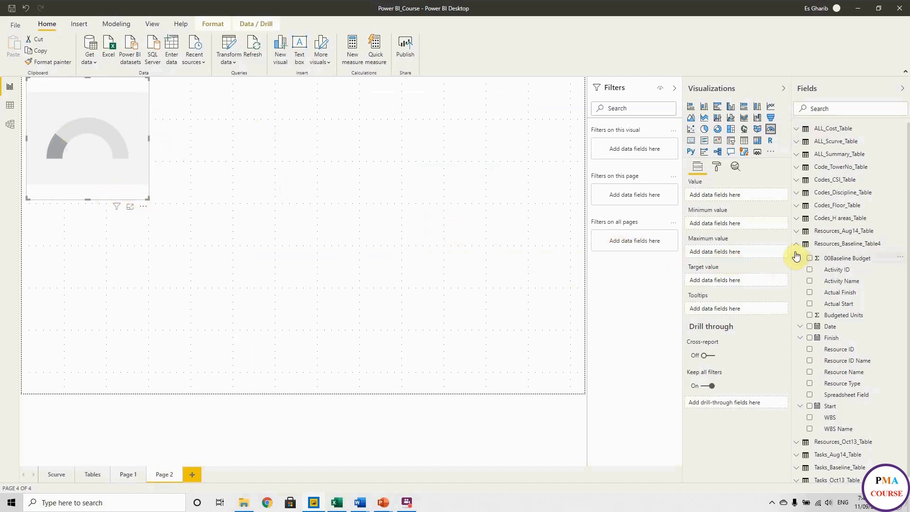
# Step: Show Elapsed Duration (1141) against BL Project Duration max 1155 on the gauge and enlarge it
pyautogui.click(797, 245)
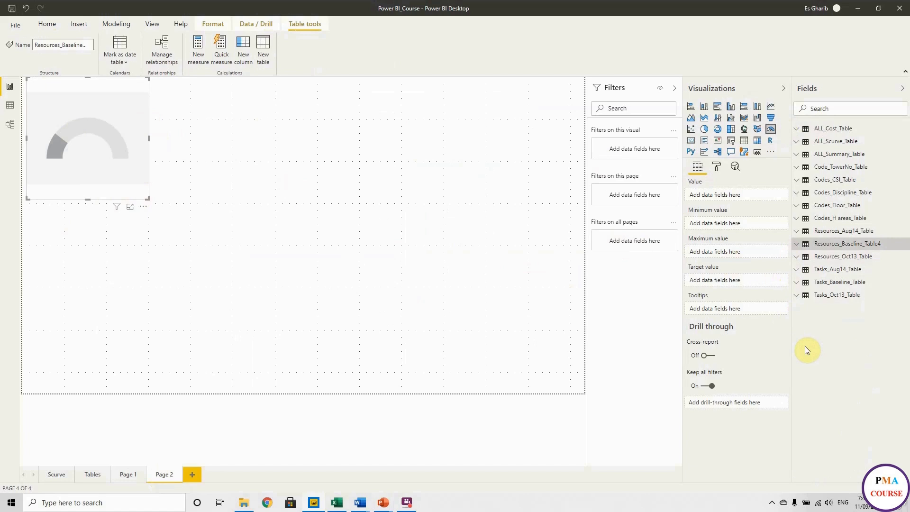
pyautogui.moveTo(804, 162)
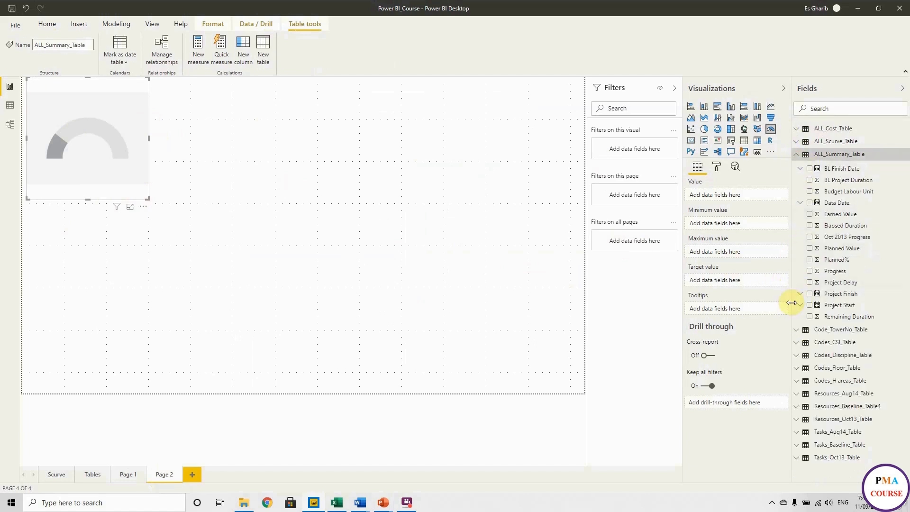
pyautogui.moveTo(691, 258)
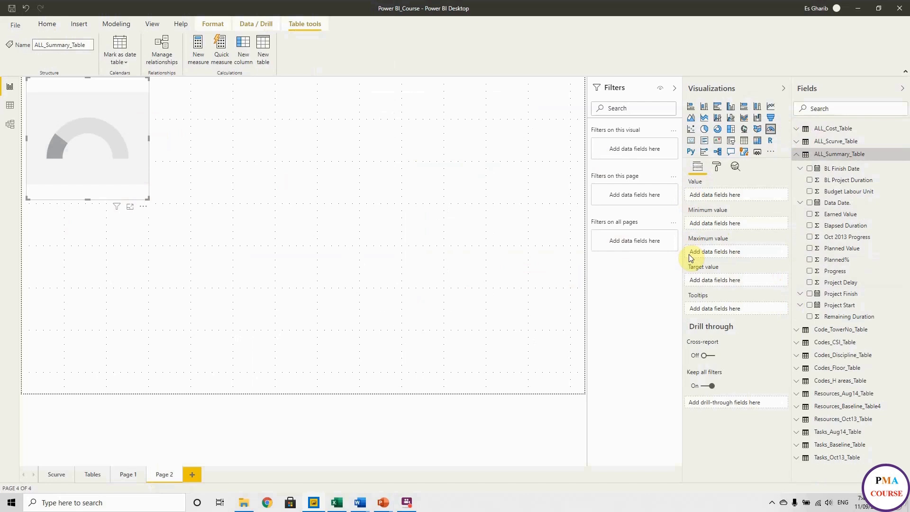
pyautogui.moveTo(700, 262)
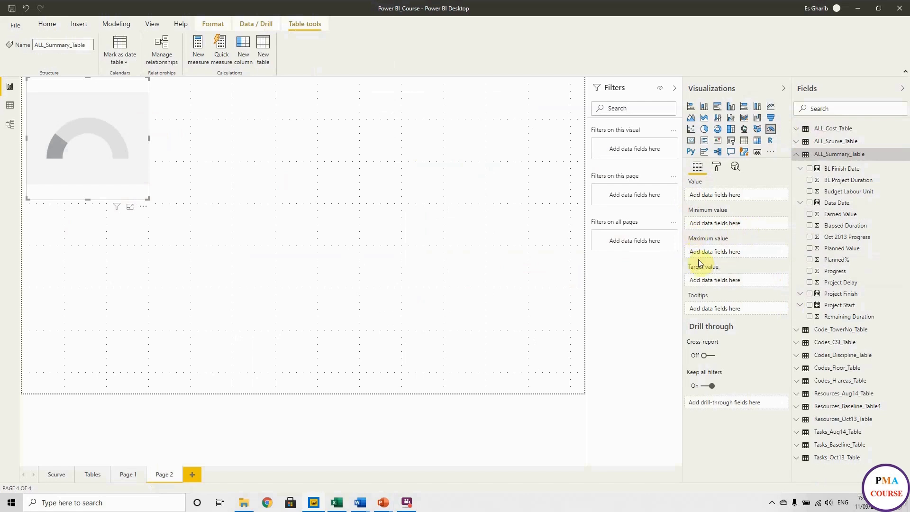
pyautogui.moveTo(840, 248)
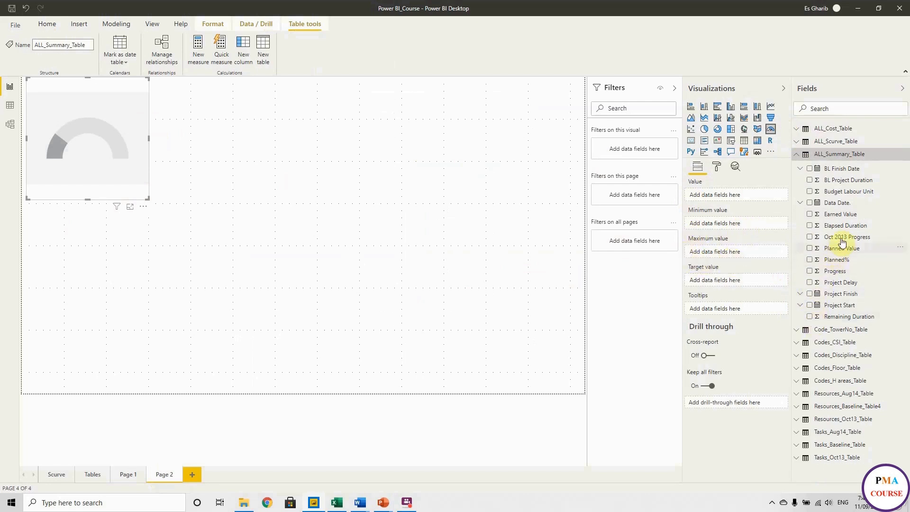
pyautogui.moveTo(845, 179)
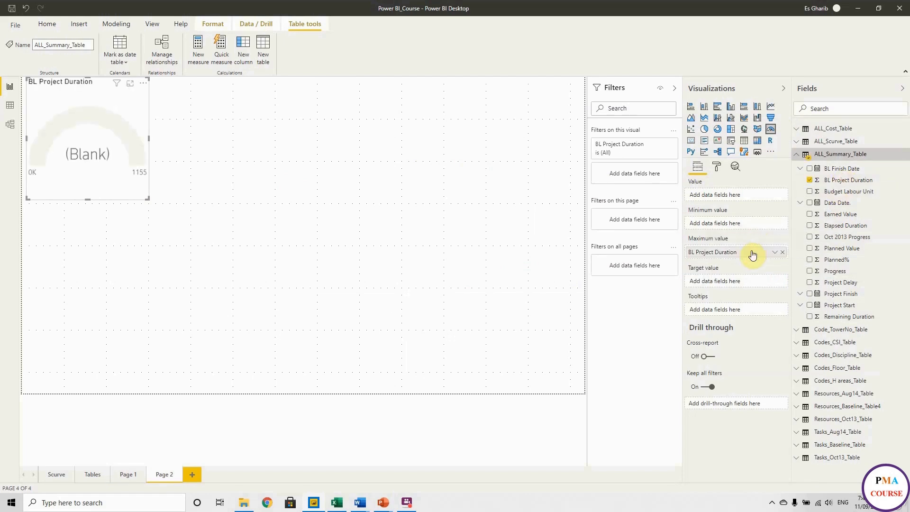
pyautogui.moveTo(735, 265)
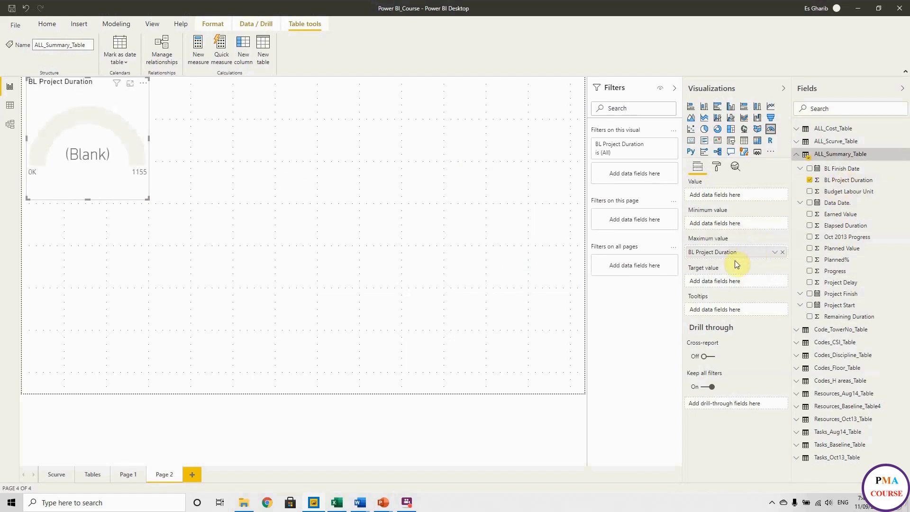
pyautogui.moveTo(697, 237)
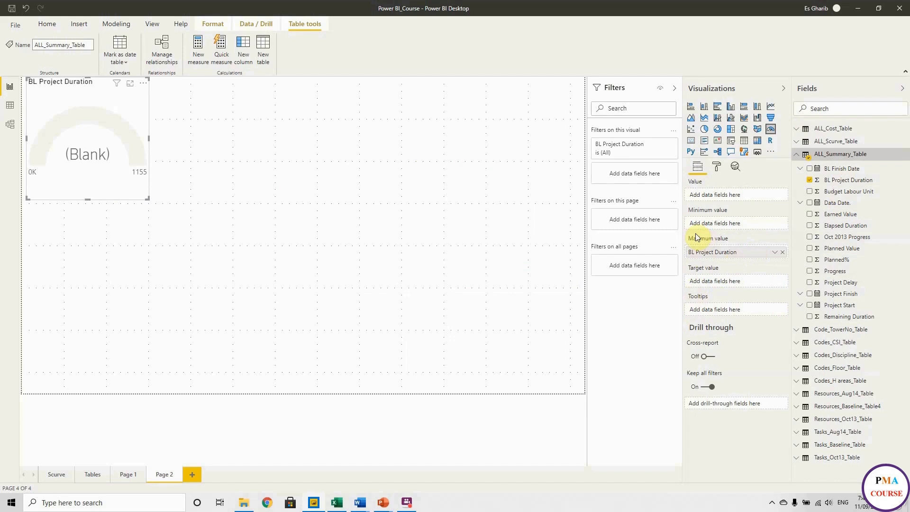
pyautogui.moveTo(831, 302)
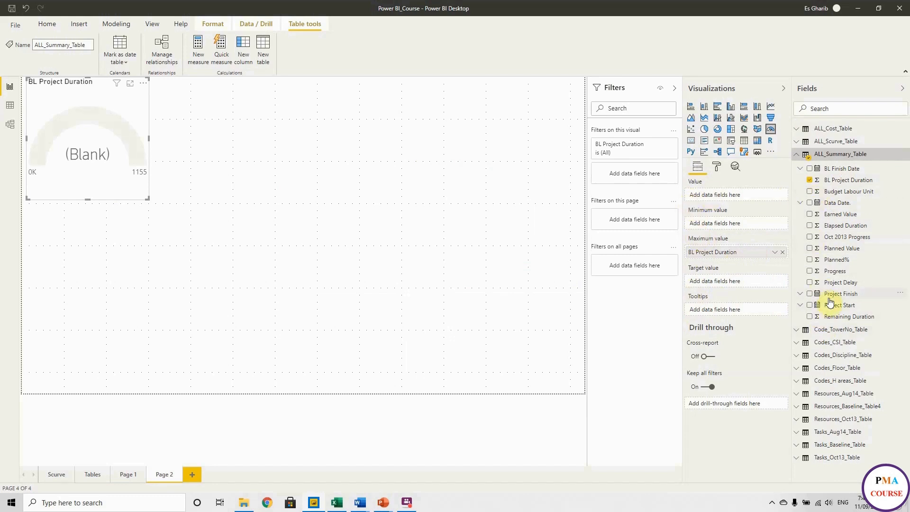
pyautogui.moveTo(897, 295)
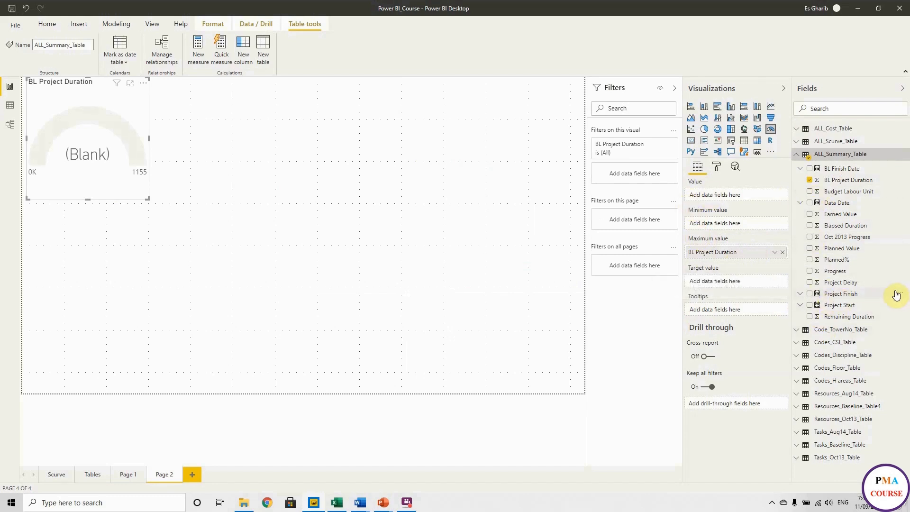
pyautogui.moveTo(859, 228)
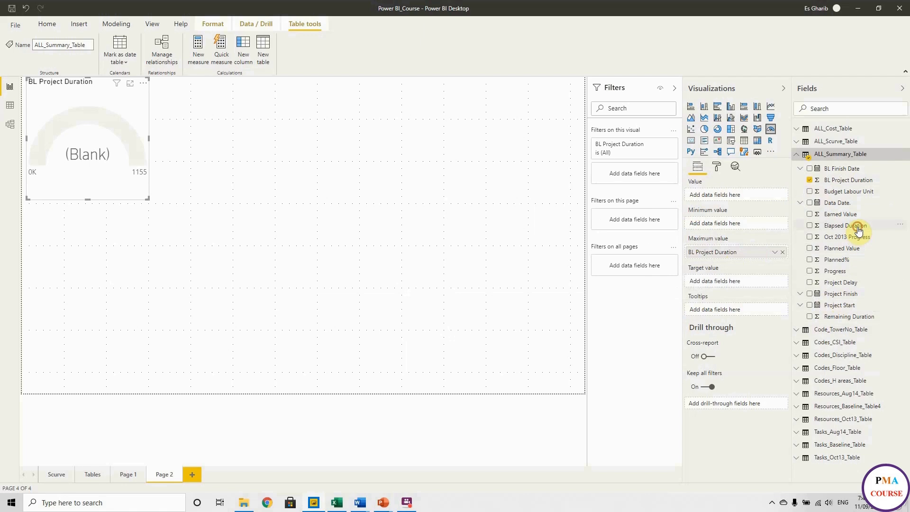
pyautogui.click(811, 226)
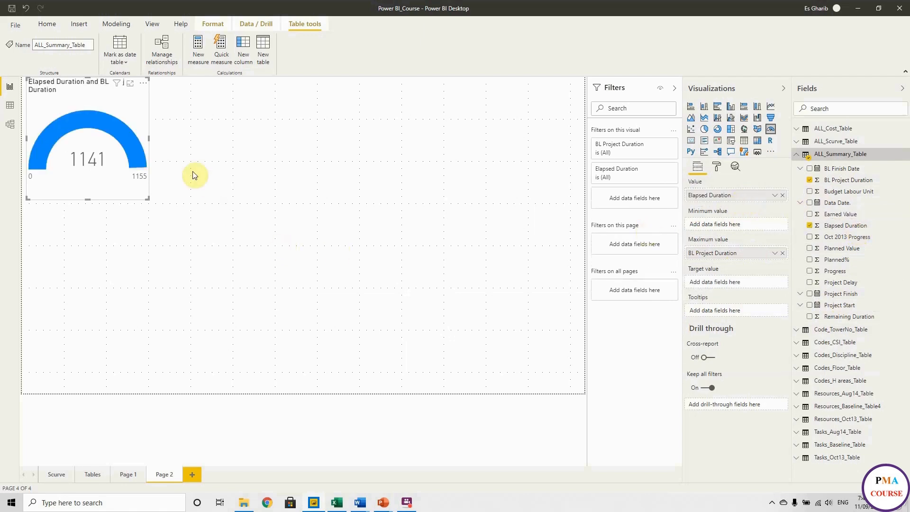
pyautogui.moveTo(147, 200); pyautogui.dragTo(253, 206)
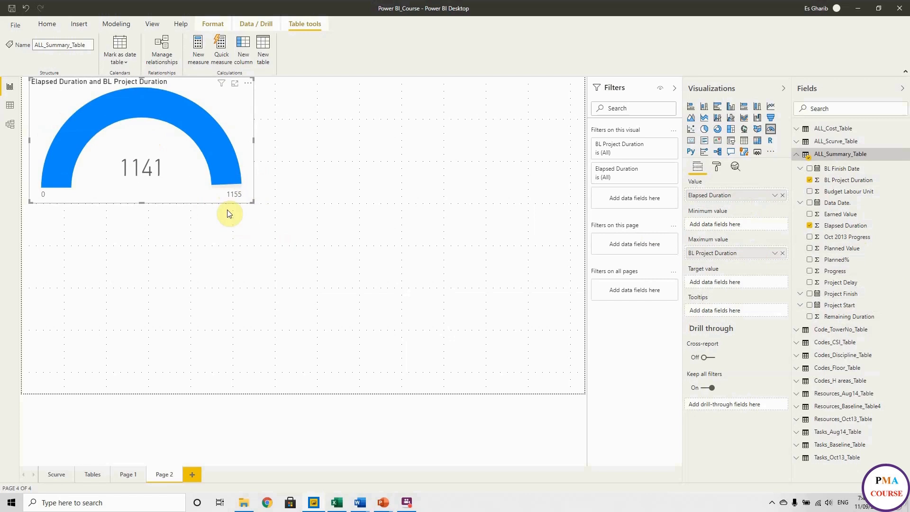
pyautogui.moveTo(232, 203)
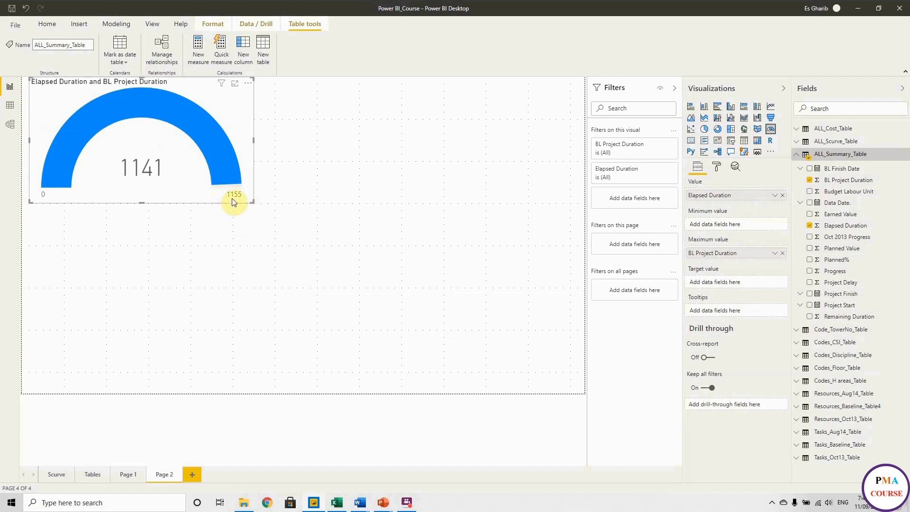
pyautogui.moveTo(131, 148)
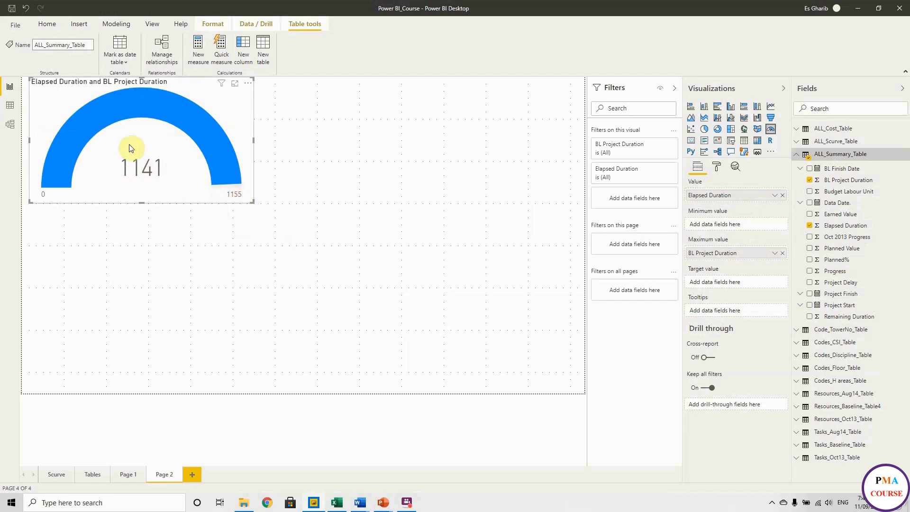
pyautogui.moveTo(236, 136)
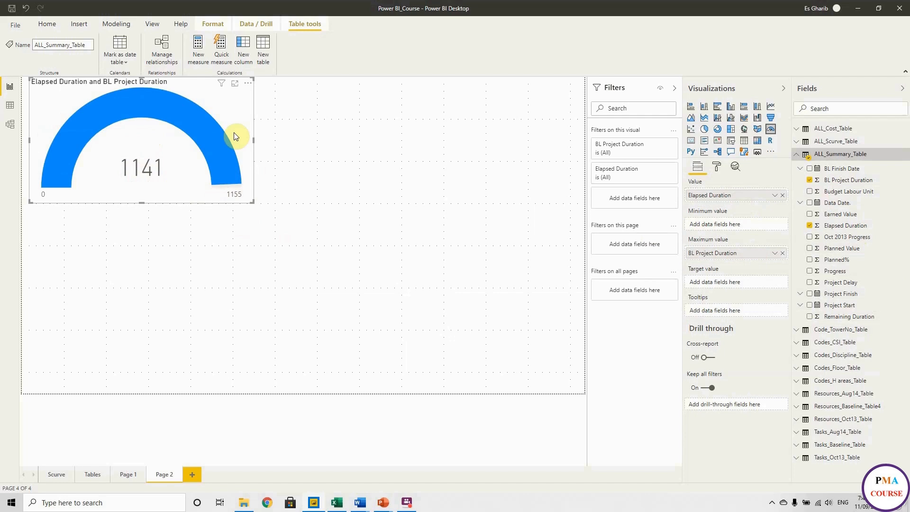
pyautogui.moveTo(723, 167)
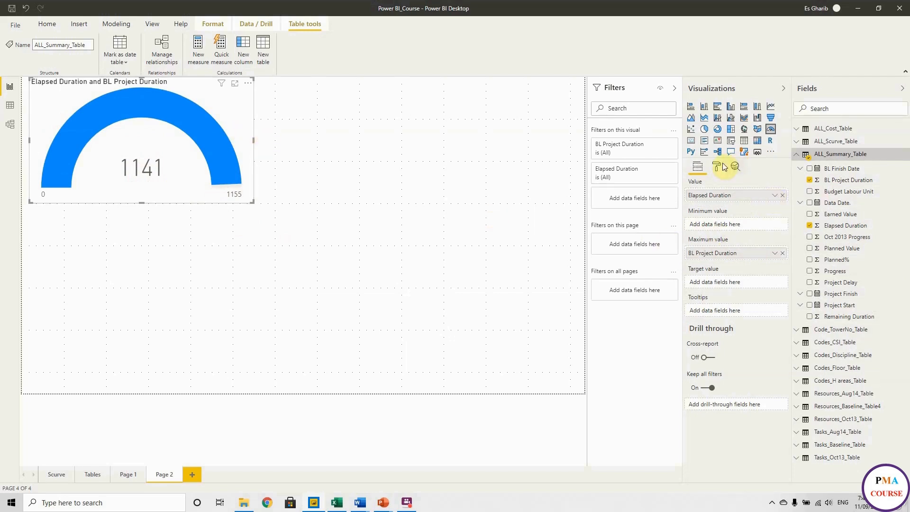
# Step: Title the gauge 'Project Dutation' in bold and give it a light grey background
pyautogui.click(717, 167)
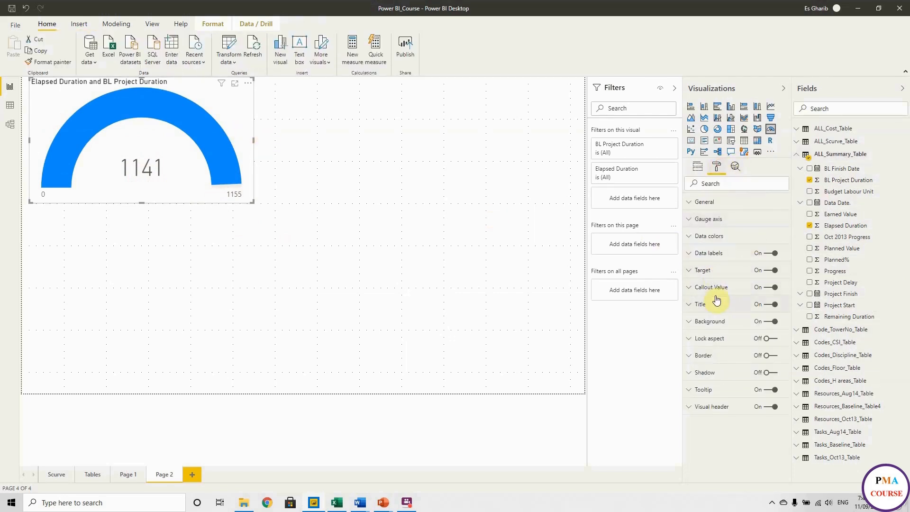
pyautogui.click(698, 303)
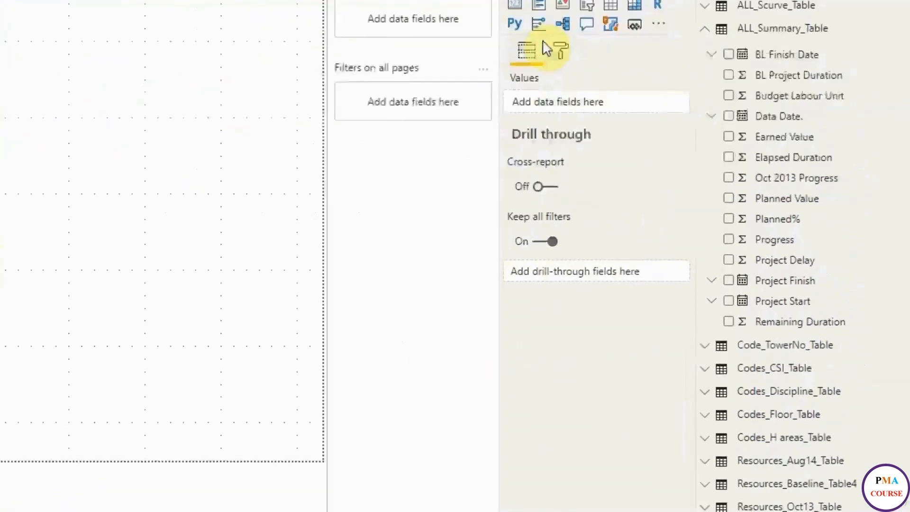
pyautogui.click(525, 25)
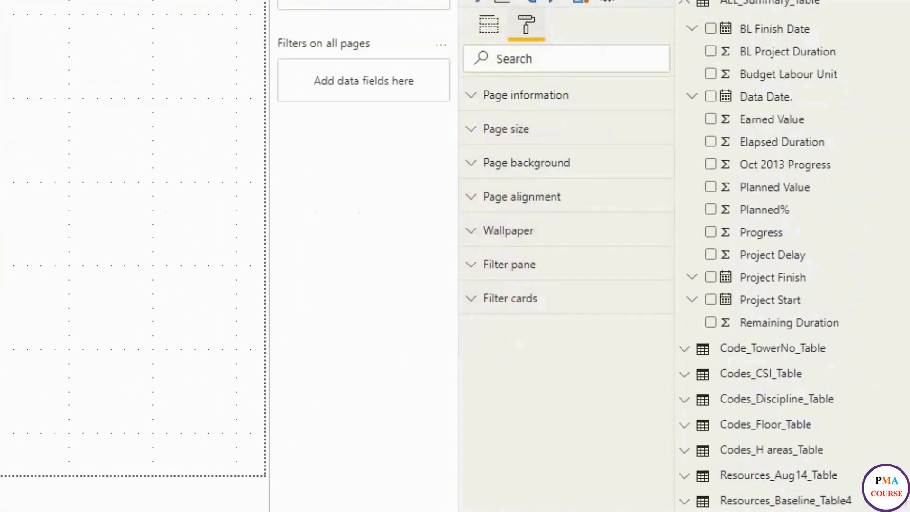
pyautogui.click(525, 25)
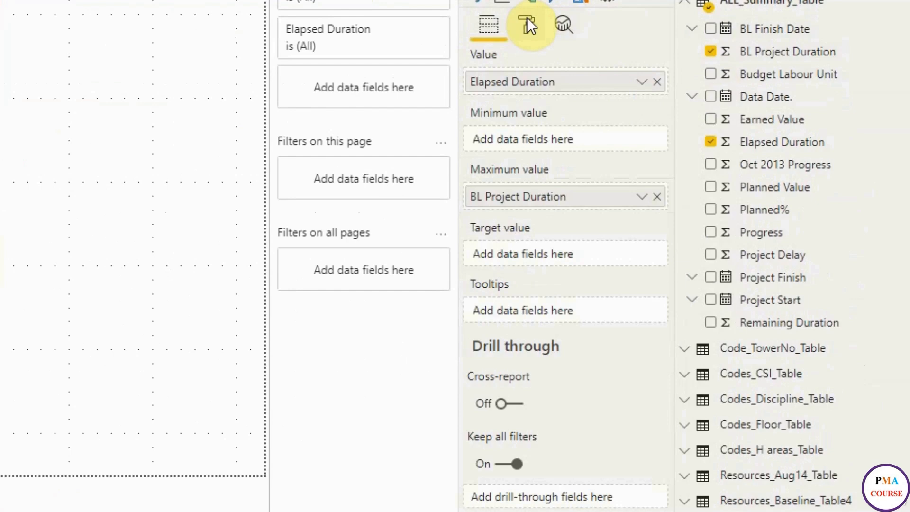
pyautogui.click(525, 25)
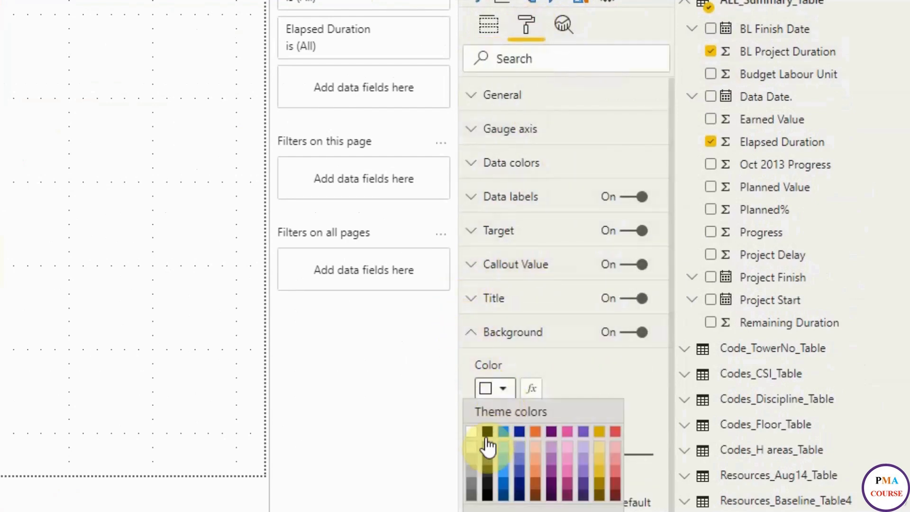
pyautogui.click(446, 315)
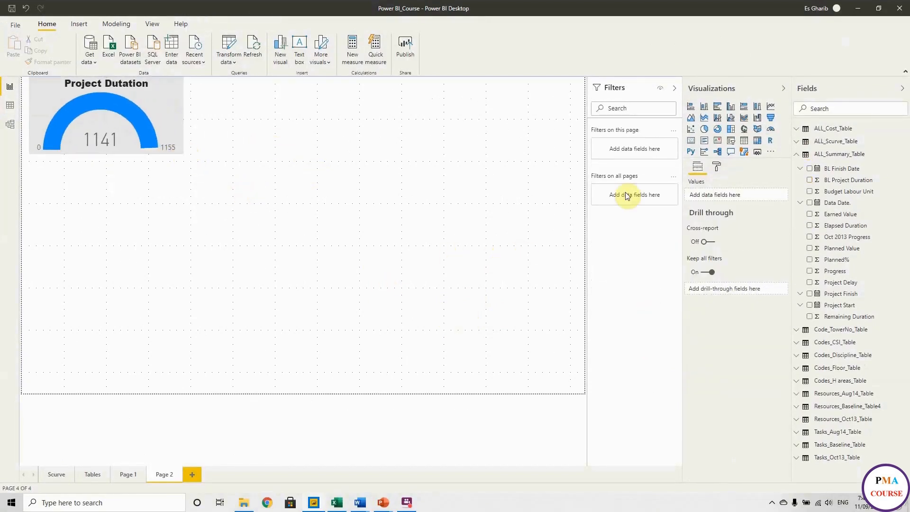
# Step: Search the visuals marketplace for 'gantt' and add Gantt Chart by MAQ Software
pyautogui.click(770, 151)
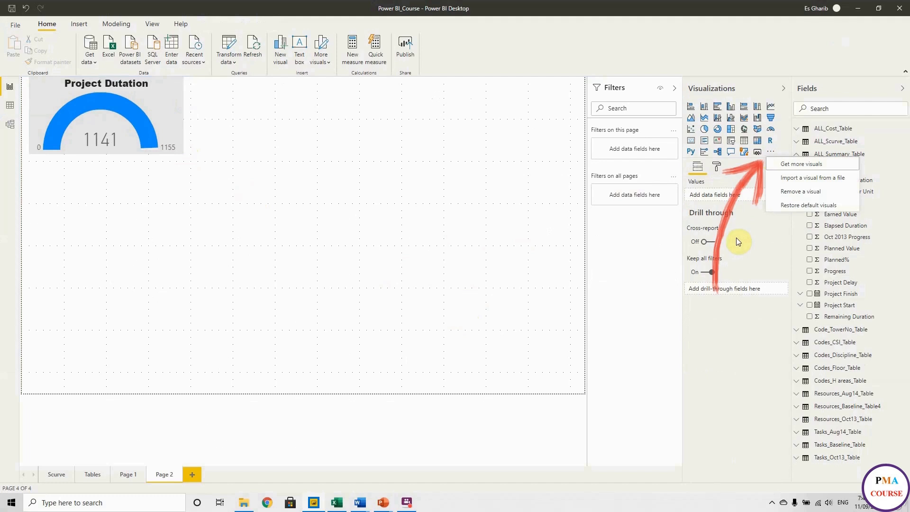
pyautogui.click(800, 164)
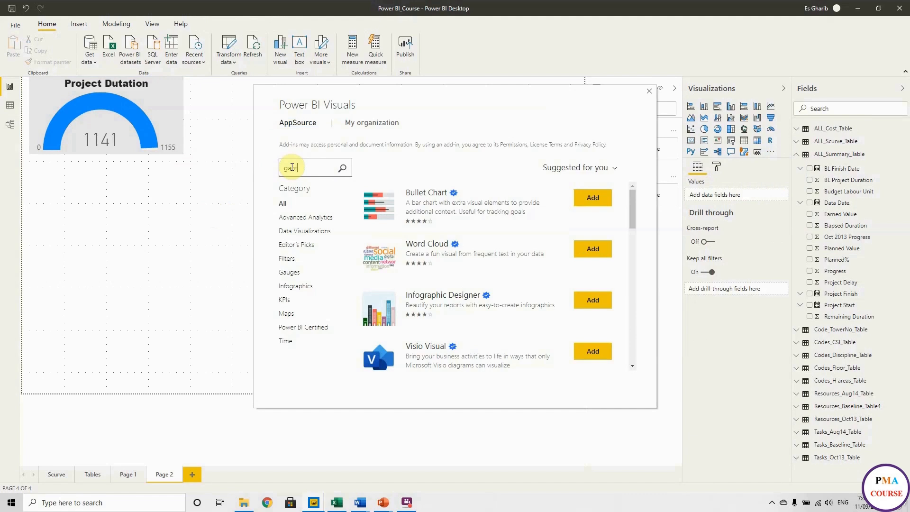
pyautogui.write('gantt')
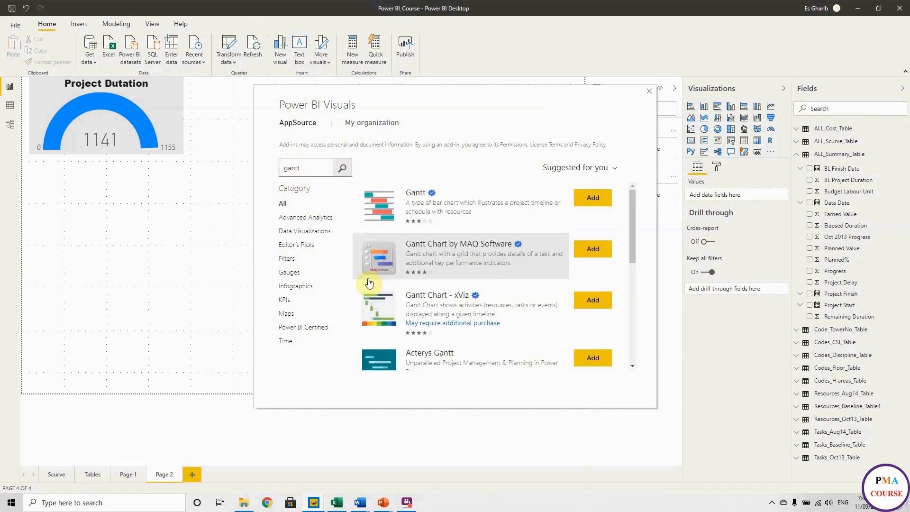
pyautogui.moveTo(539, 254)
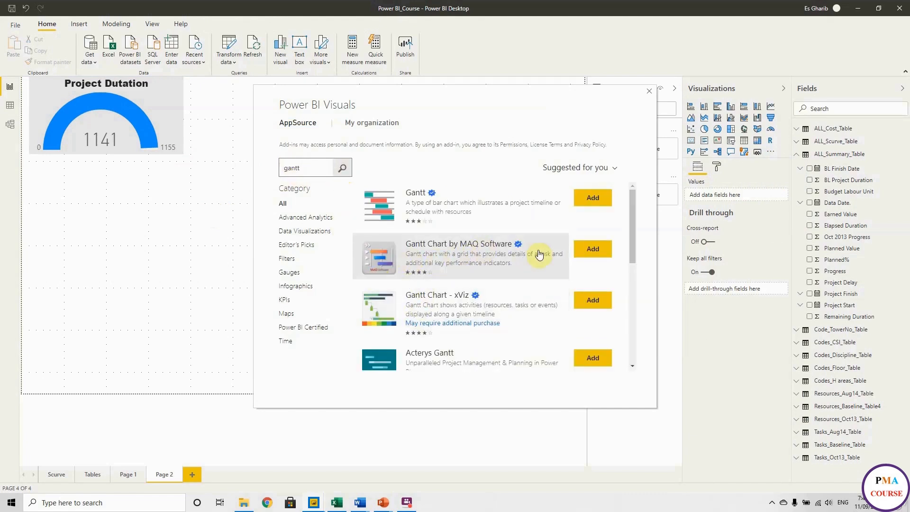
pyautogui.click(648, 91)
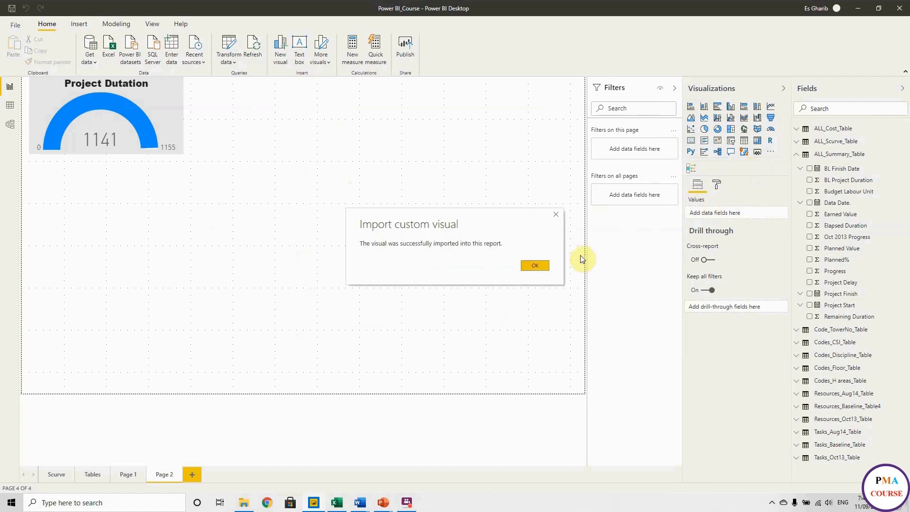
# Step: Dismiss the Gantt Chart import success message
pyautogui.click(534, 265)
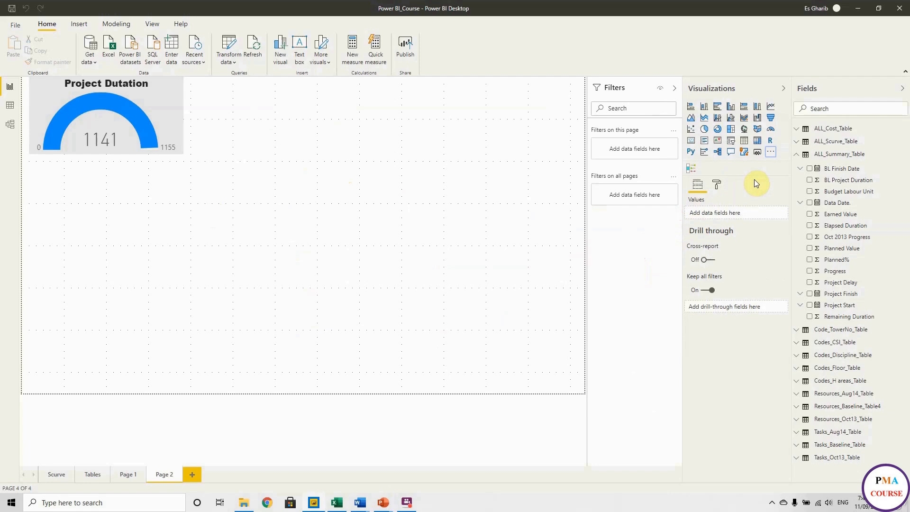
pyautogui.moveTo(692, 169)
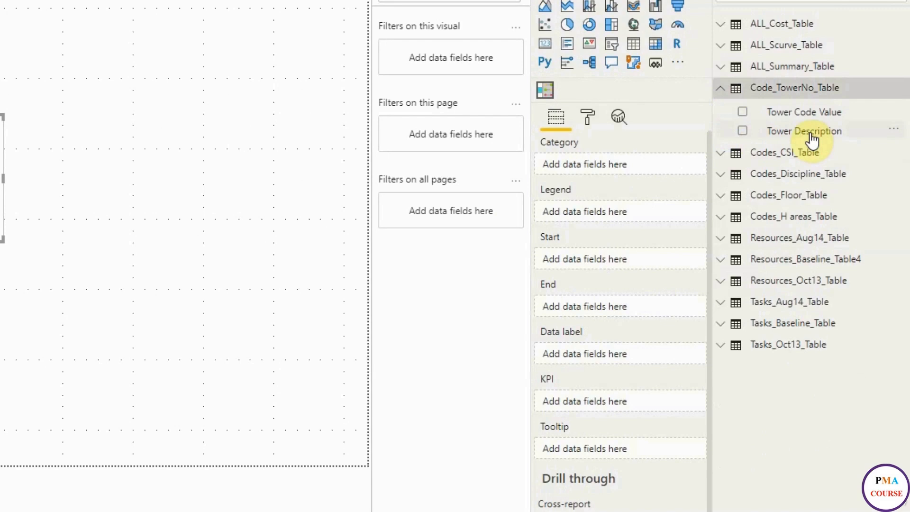
# Step: Plot Gantt bars by Tower Description from Earliest Start to Earliest Finish
pyautogui.click(742, 131)
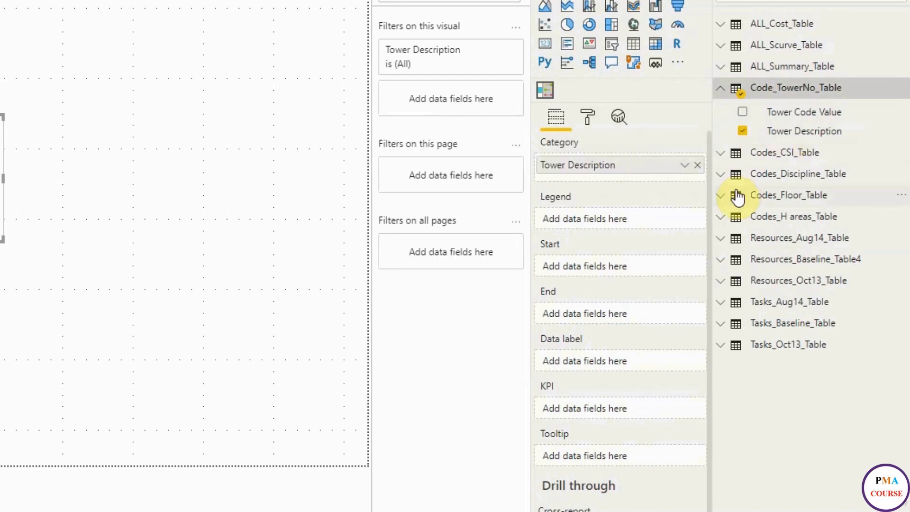
pyautogui.click(720, 88)
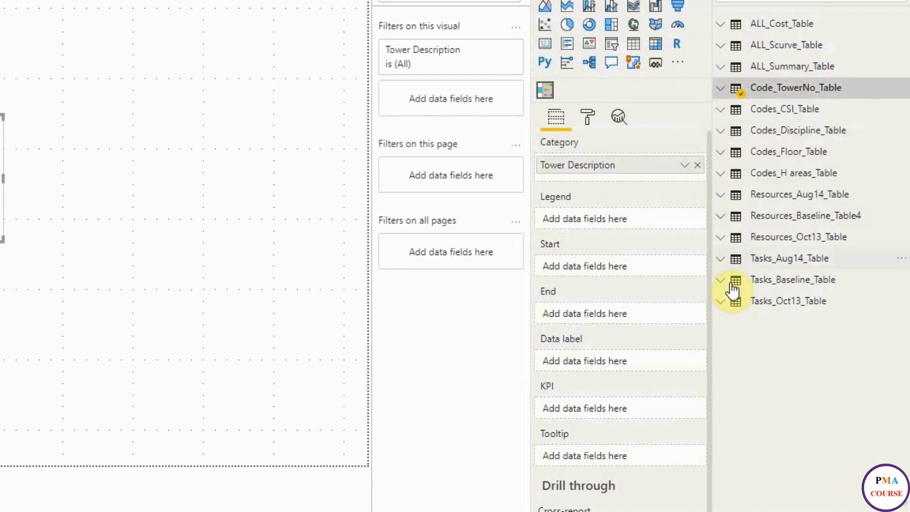
pyautogui.click(720, 258)
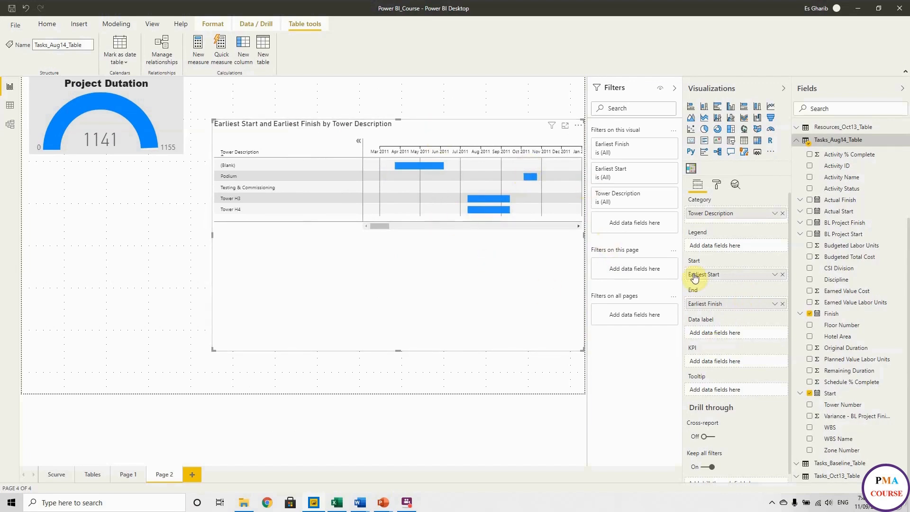
pyautogui.click(775, 274)
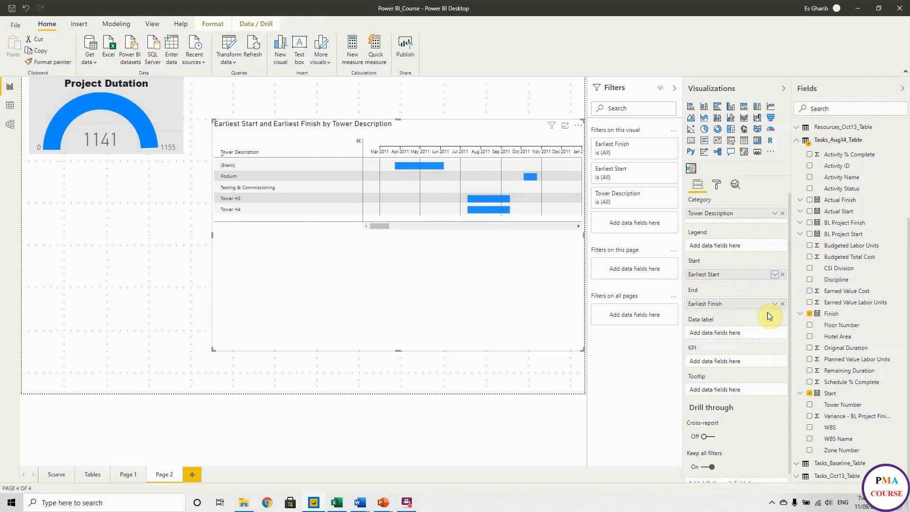
pyautogui.click(775, 303)
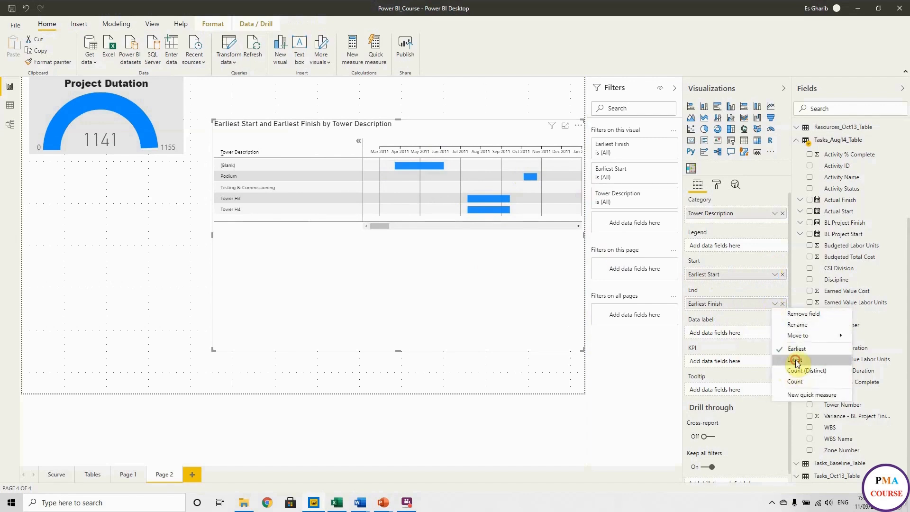
# Step: End the Gantt bars at the Latest Finish date
pyautogui.click(796, 360)
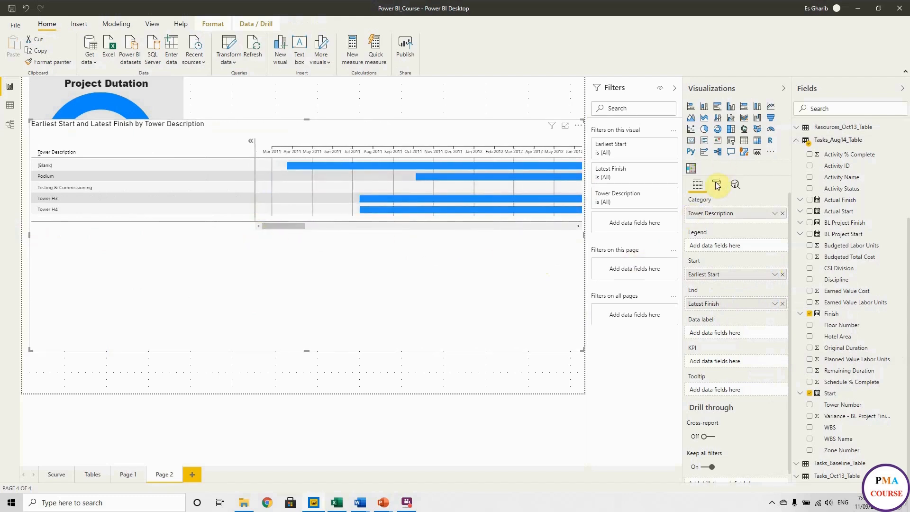
pyautogui.click(716, 185)
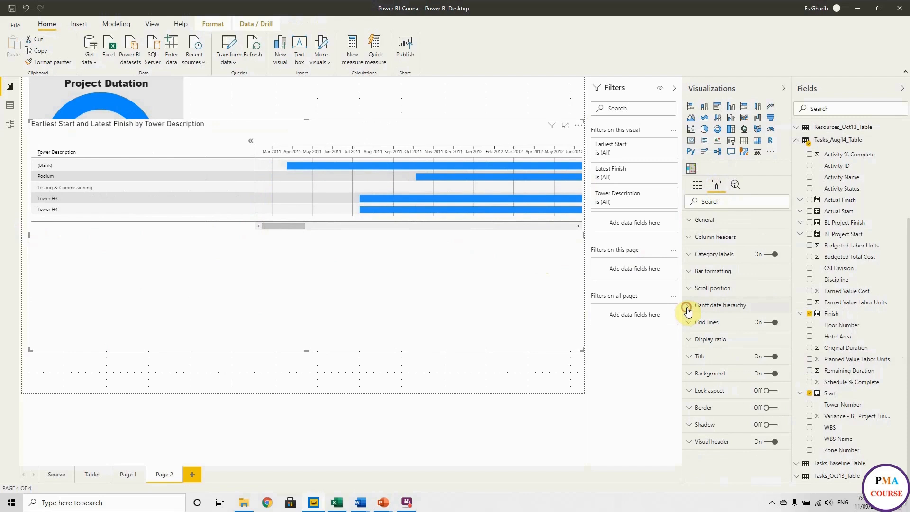
pyautogui.click(735, 331)
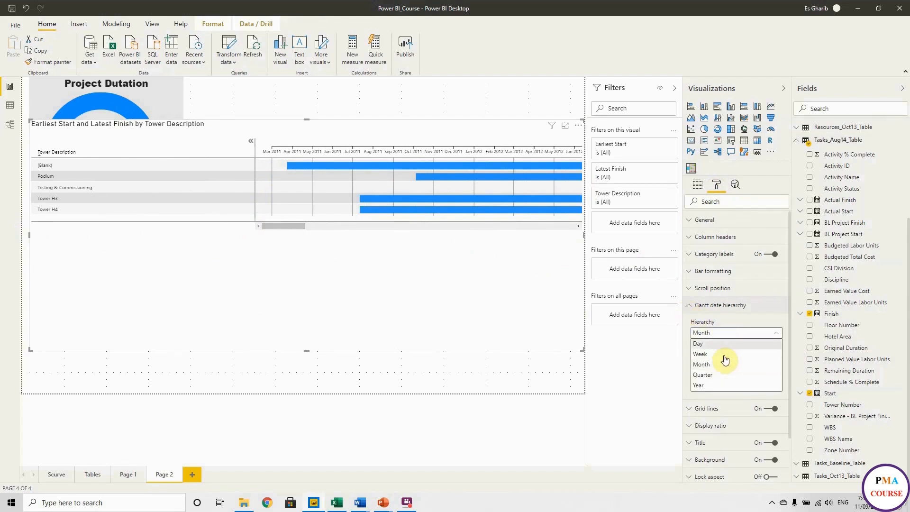
# Step: Set the Gantt date hierarchy to Quarter after trying Year
pyautogui.click(702, 375)
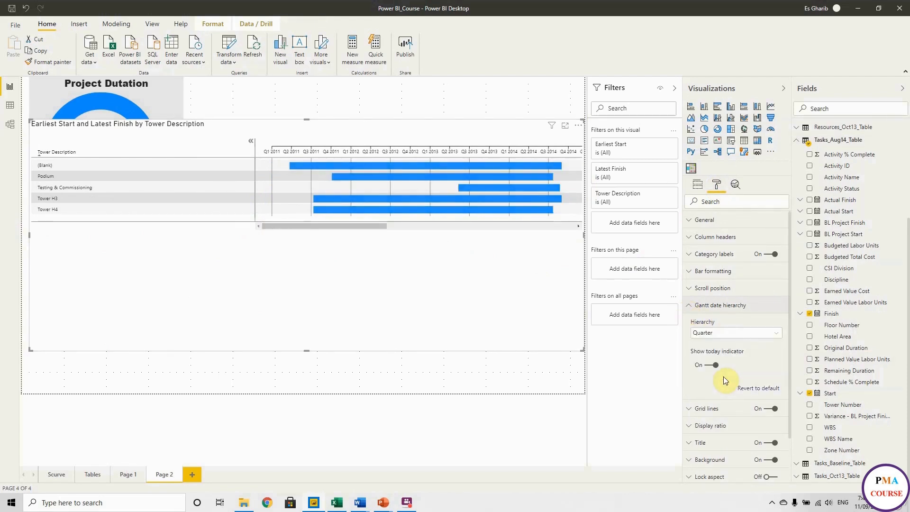
pyautogui.click(734, 333)
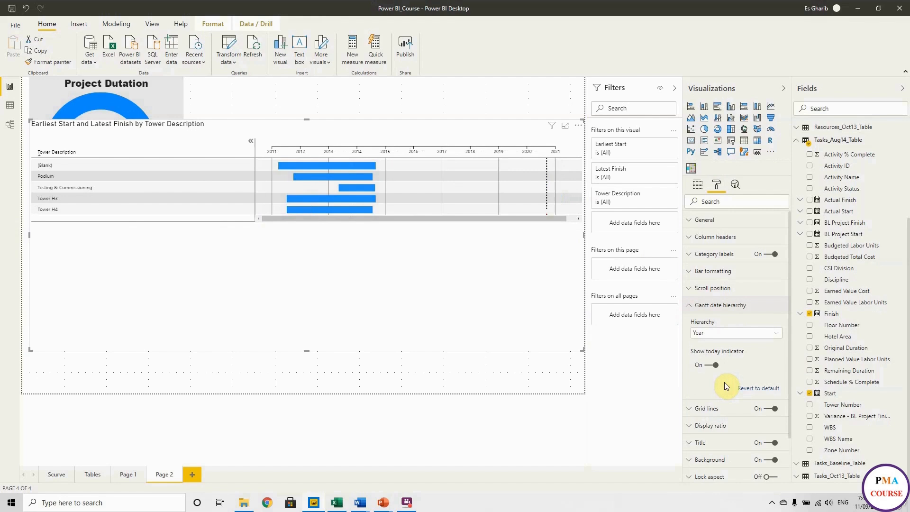
pyautogui.click(733, 333)
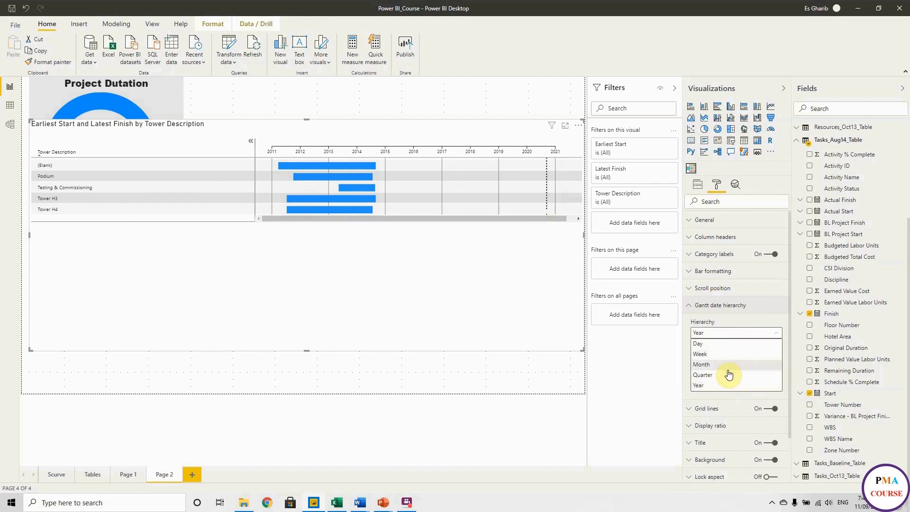
pyautogui.click(702, 374)
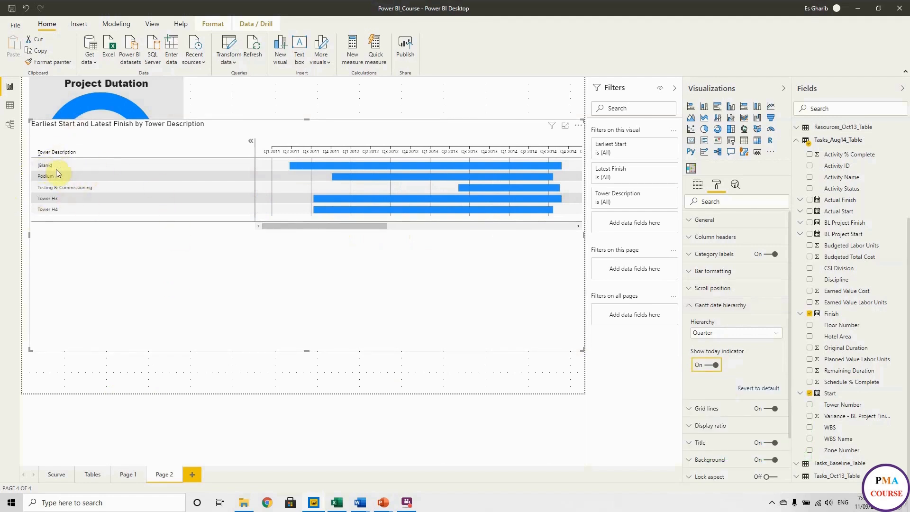
pyautogui.moveTo(585, 244)
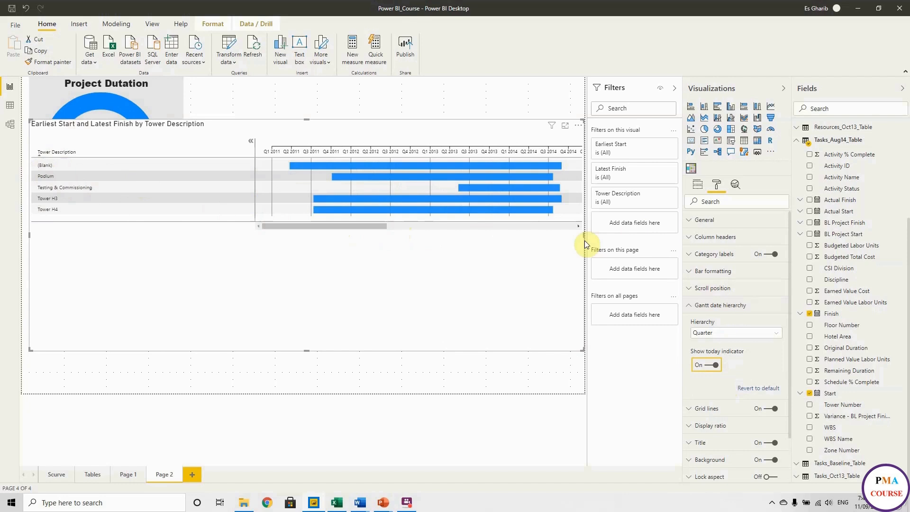
pyautogui.moveTo(655, 202)
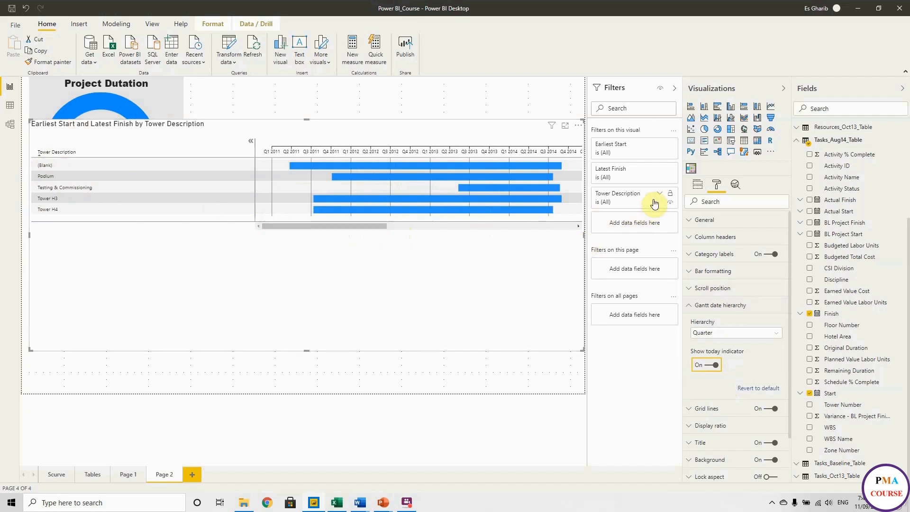
# Step: Exclude the (Blank) Tower Description from the Gantt chart filter
pyautogui.click(632, 196)
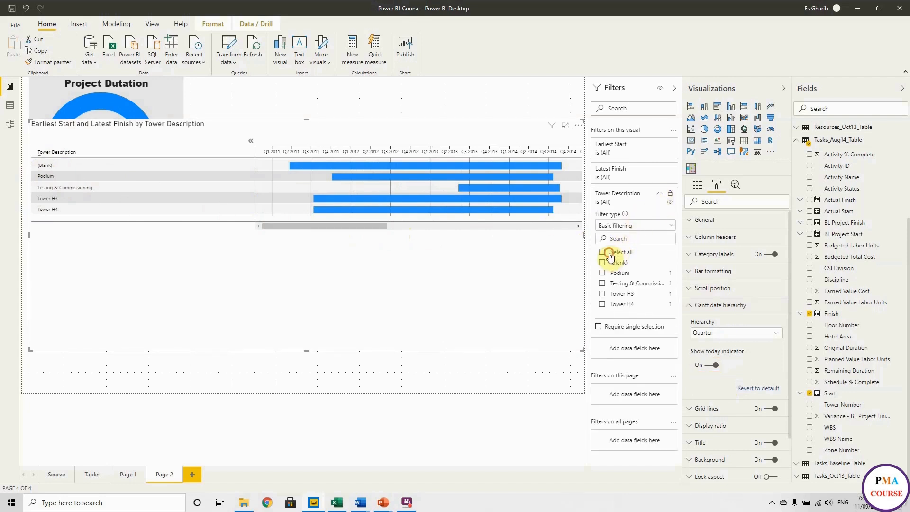
pyautogui.click(602, 262)
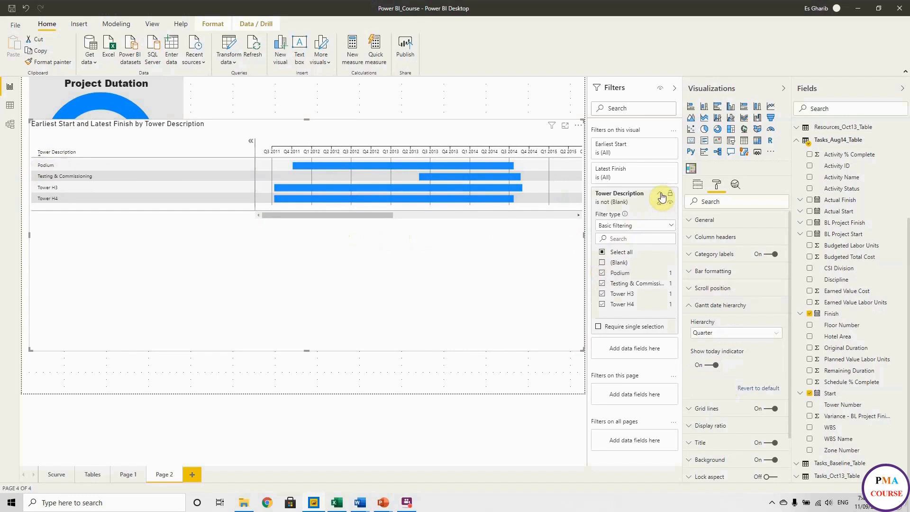
pyautogui.click(662, 196)
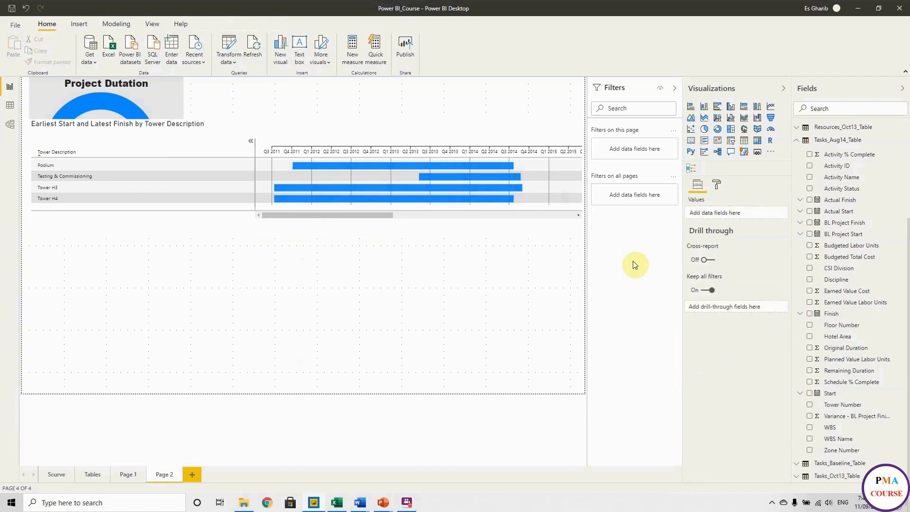
pyautogui.moveTo(713, 169)
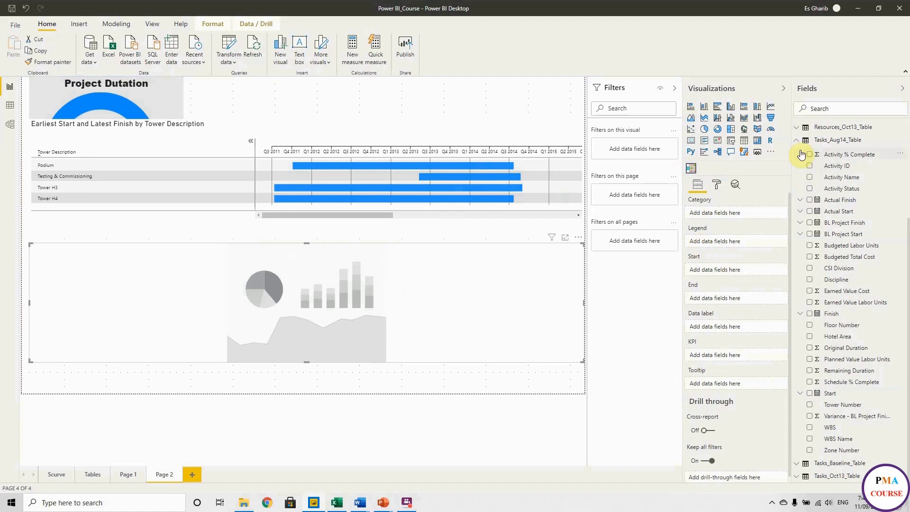
# Step: Feed the second Gantt chart Start and Finish dates per H. Areas Description
pyautogui.click(804, 141)
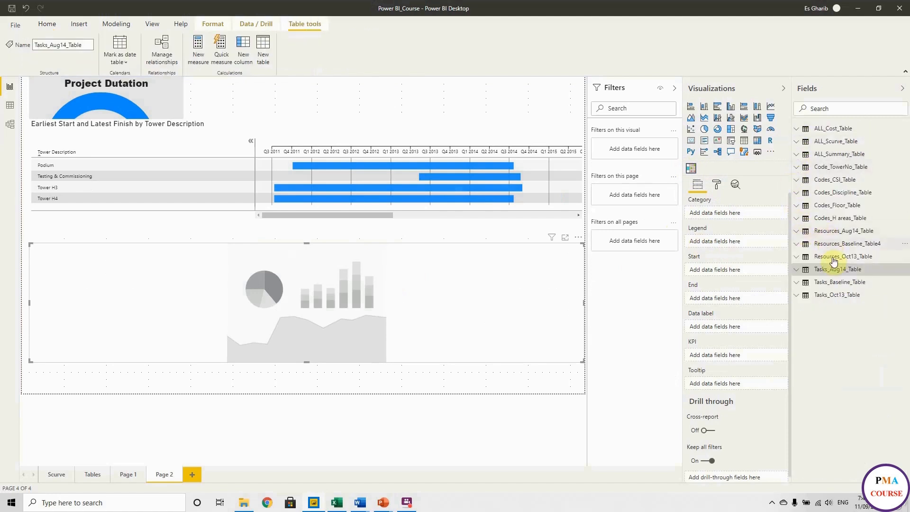
pyautogui.moveTo(812, 256)
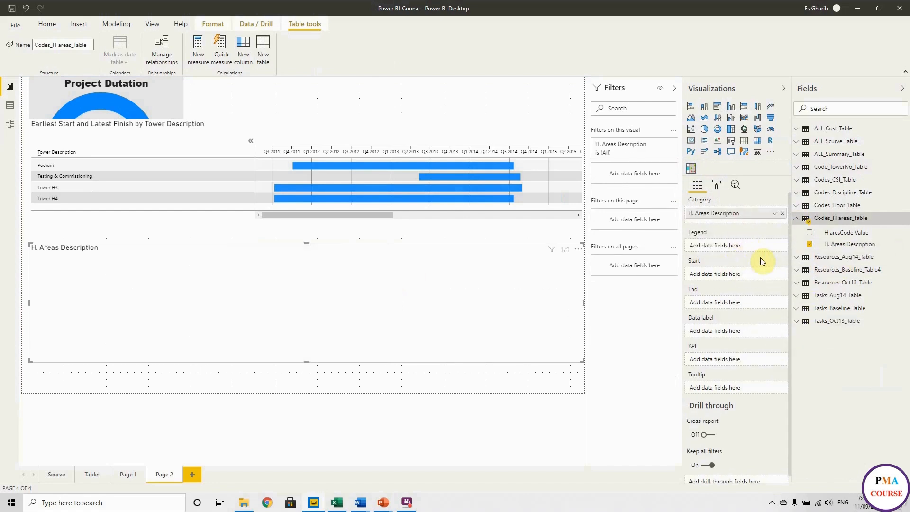
pyautogui.click(797, 218)
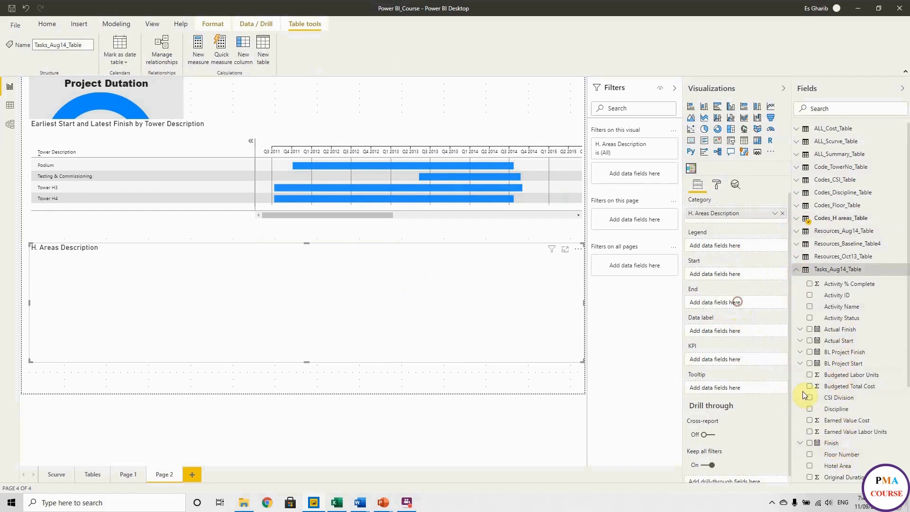
pyautogui.click(809, 314)
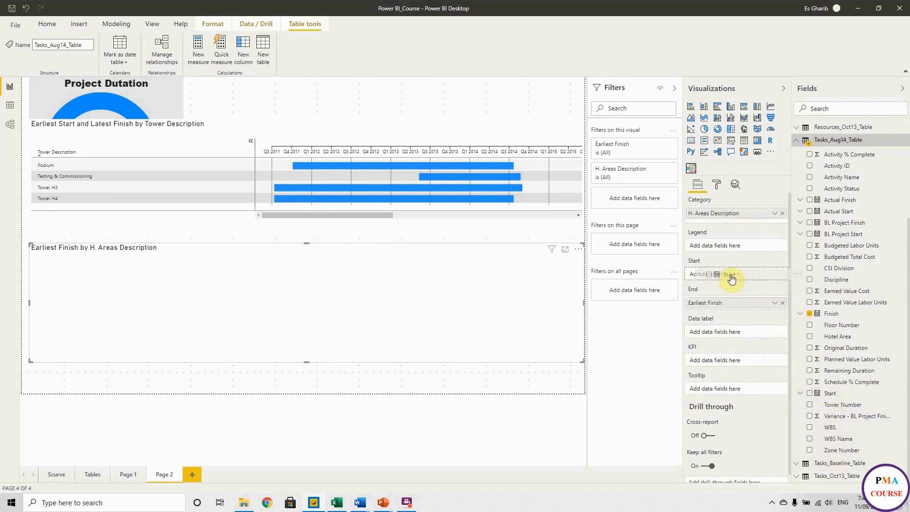
pyautogui.click(731, 278)
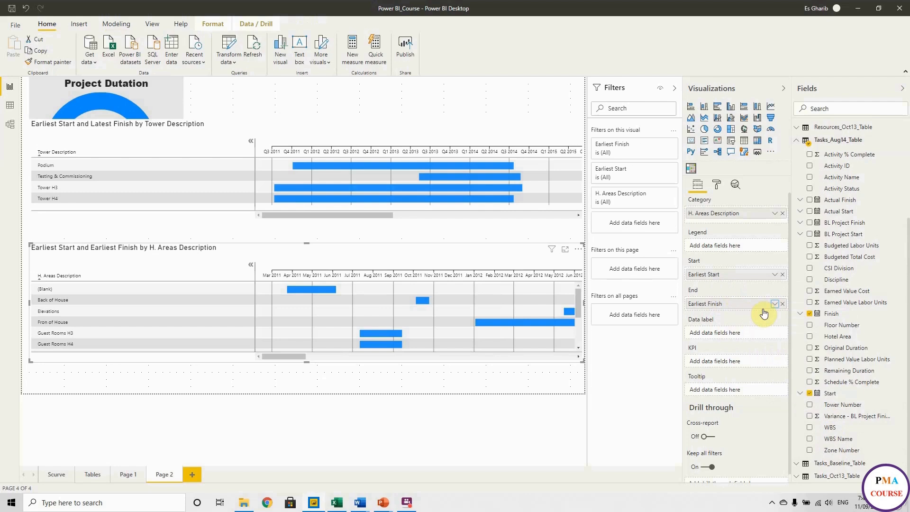
# Step: End the H. Areas Gantt bars at the Latest Finish date
pyautogui.click(777, 304)
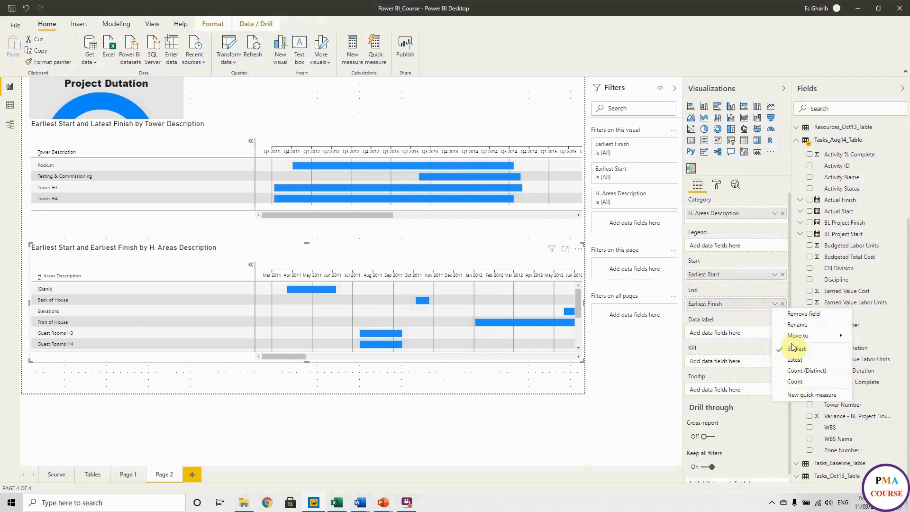
pyautogui.click(794, 359)
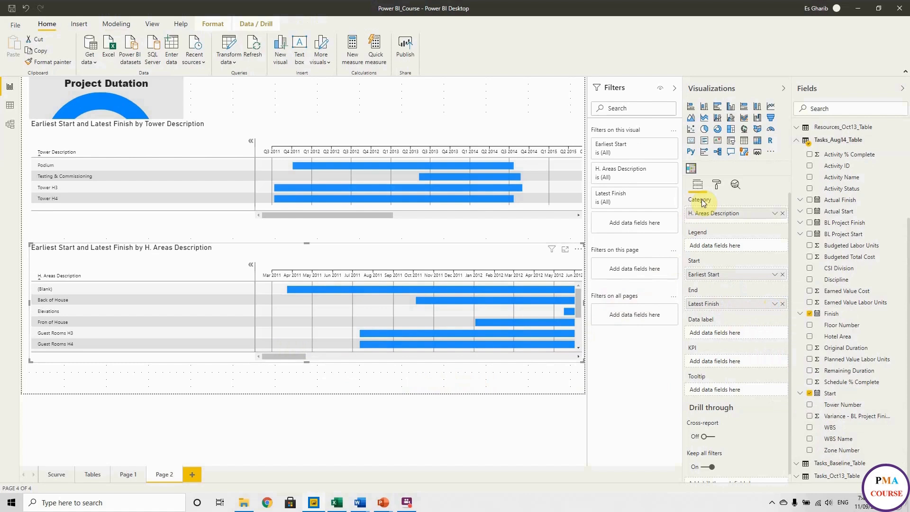
pyautogui.click(717, 185)
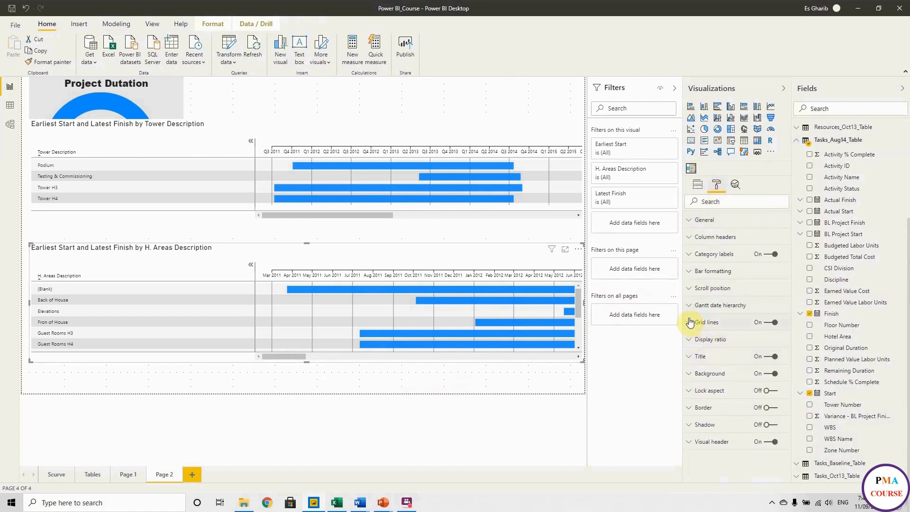
# Step: Set the H. Areas Gantt date hierarchy to Quarter
pyautogui.click(736, 332)
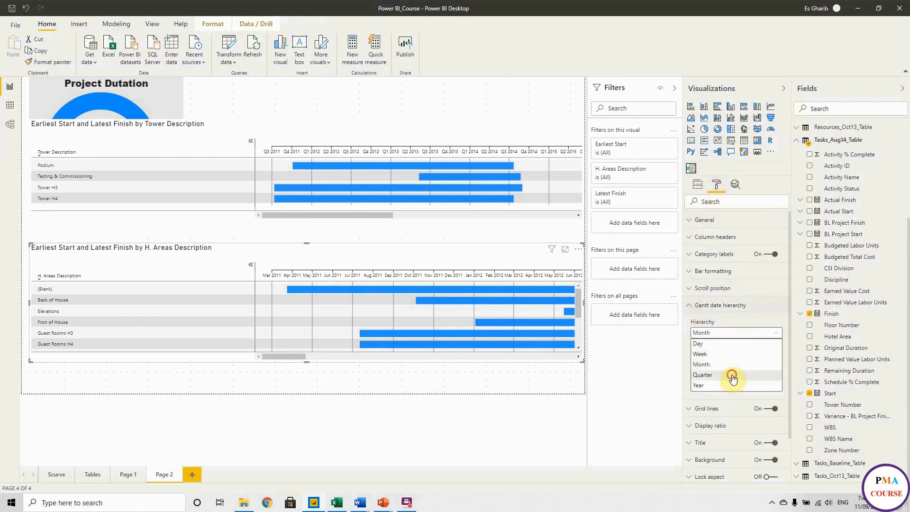
pyautogui.click(702, 374)
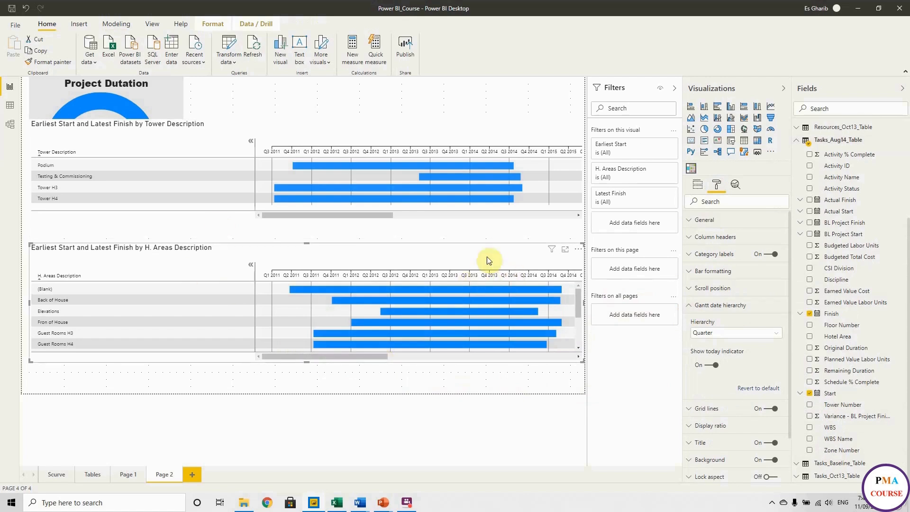
pyautogui.click(691, 184)
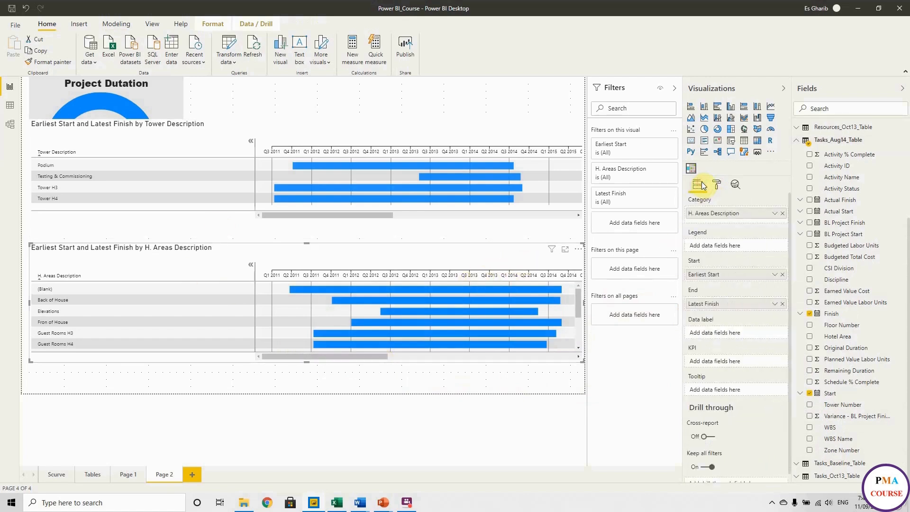
pyautogui.click(716, 185)
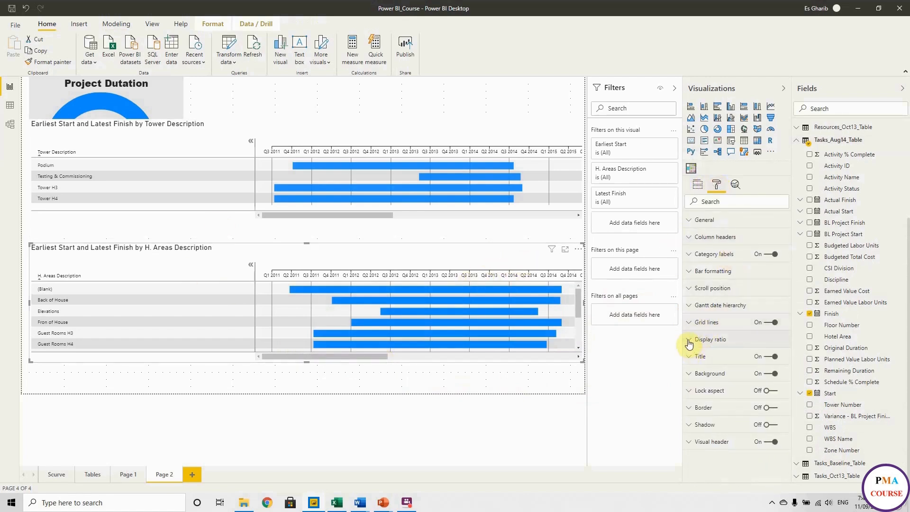
# Step: Give the H. Areas Gantt chart a bold centred 'Harea Programme' title on an orange band
pyautogui.click(700, 356)
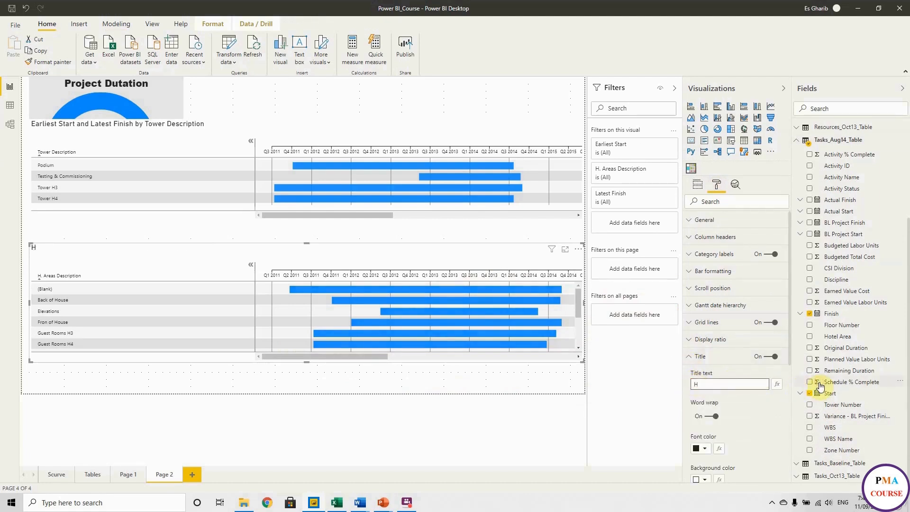
pyautogui.write('Harea P')
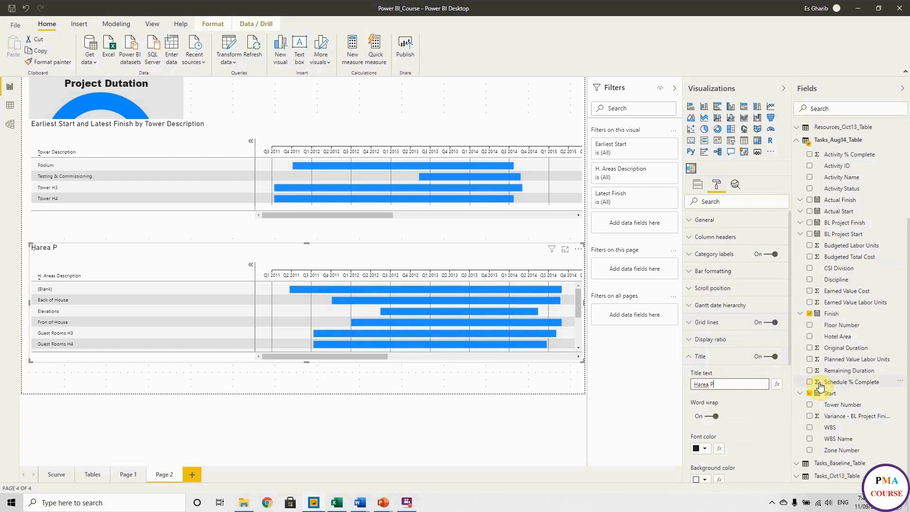
pyautogui.write('ogram')
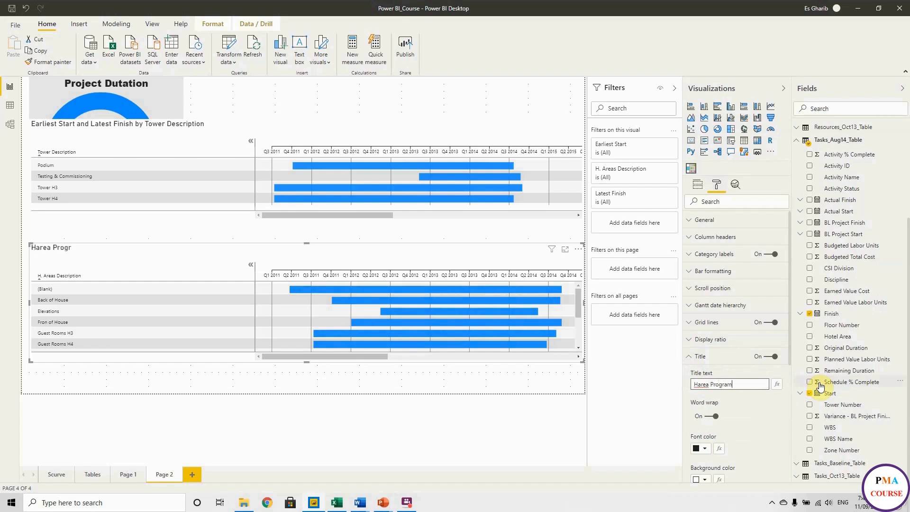
pyautogui.write('me')
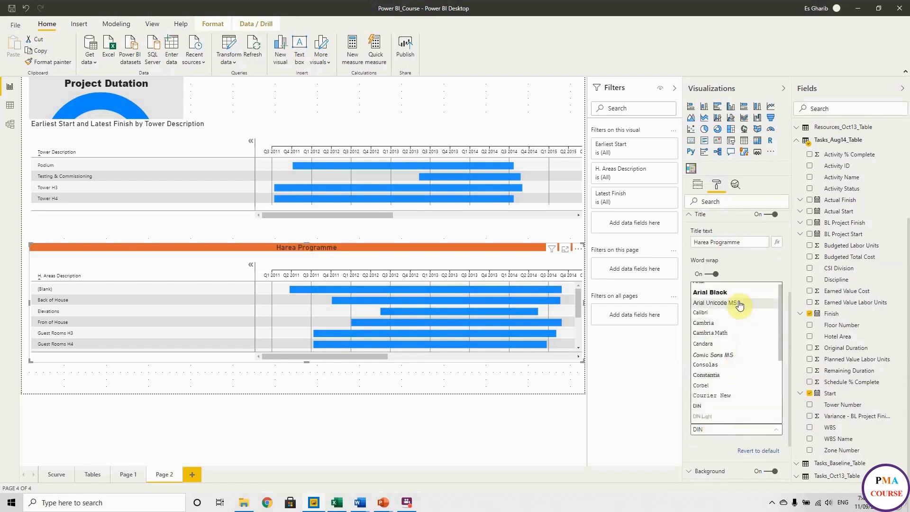
pyautogui.click(707, 292)
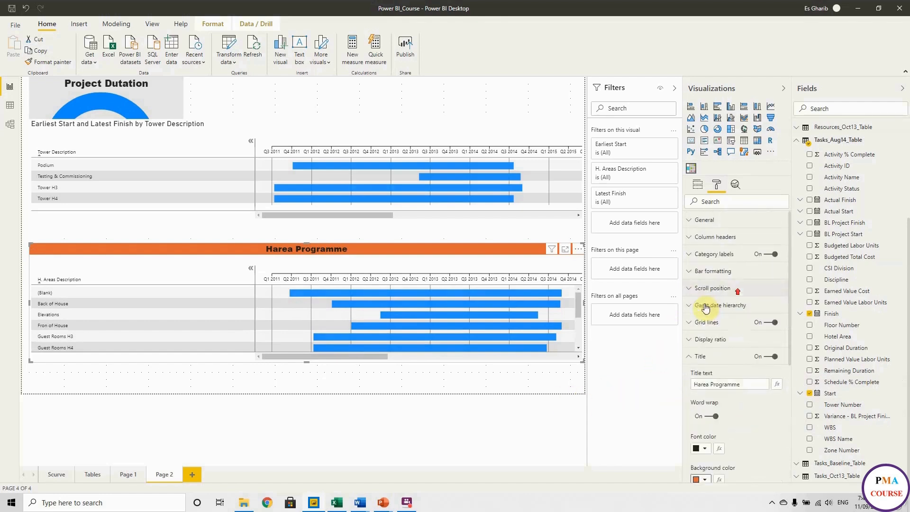
pyautogui.click(699, 357)
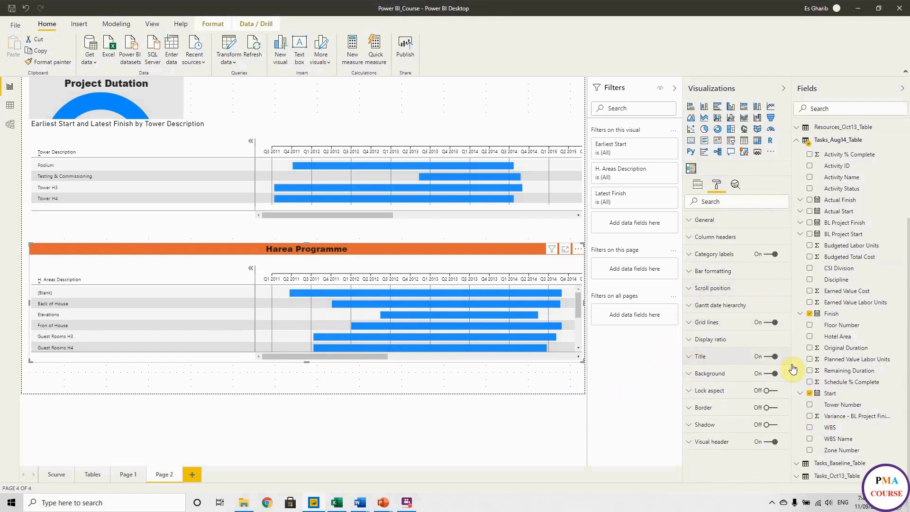
pyautogui.moveTo(700, 419)
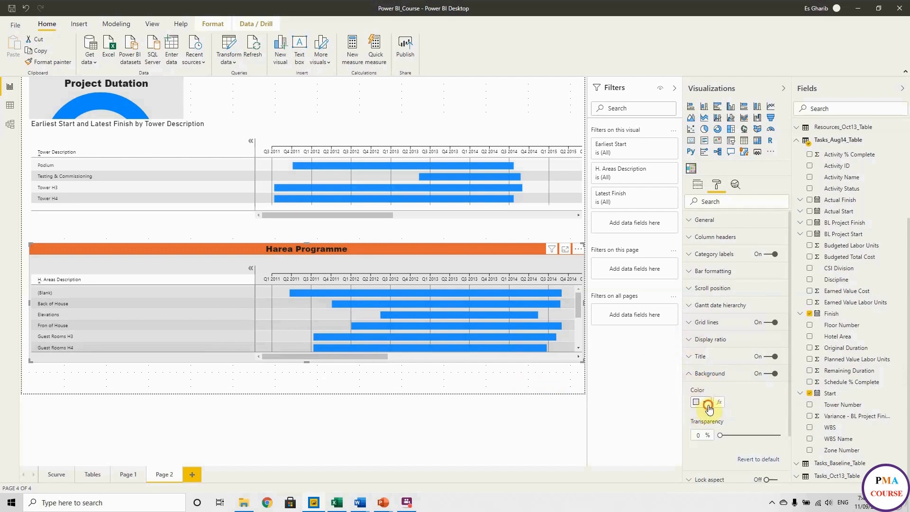
# Step: Set the chart background to light yellow and deselect it to review the result
pyautogui.click(708, 402)
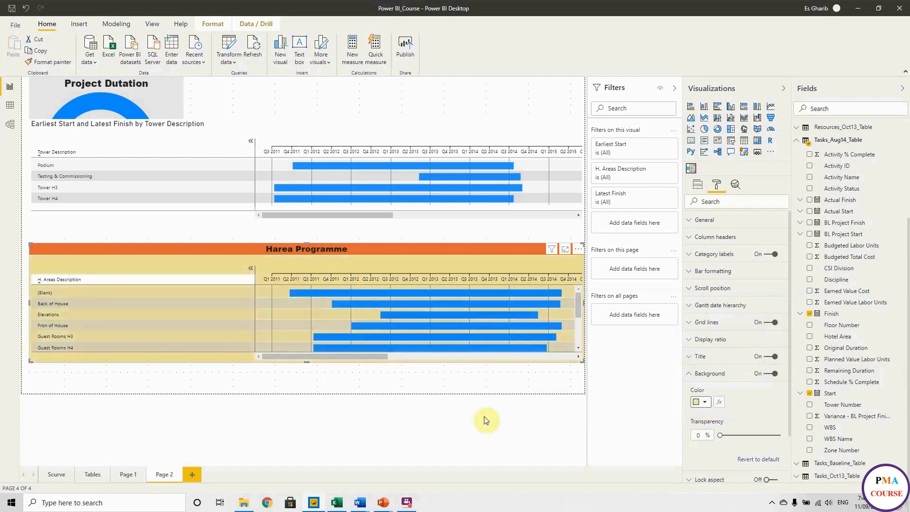
pyautogui.click(208, 306)
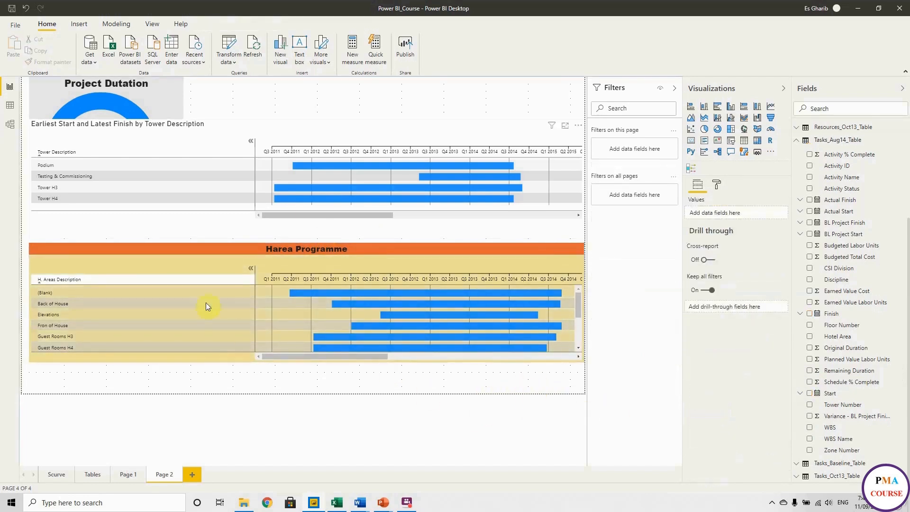
pyautogui.moveTo(236, 402)
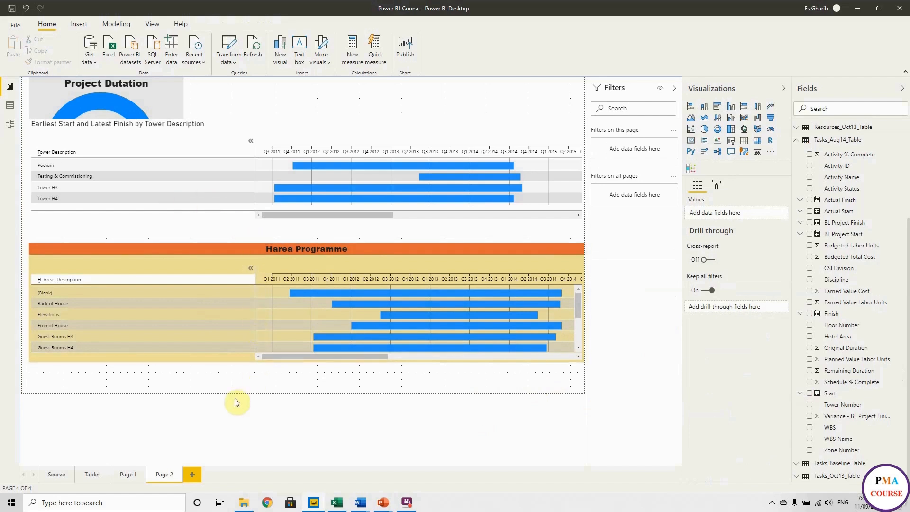
pyautogui.moveTo(180, 453)
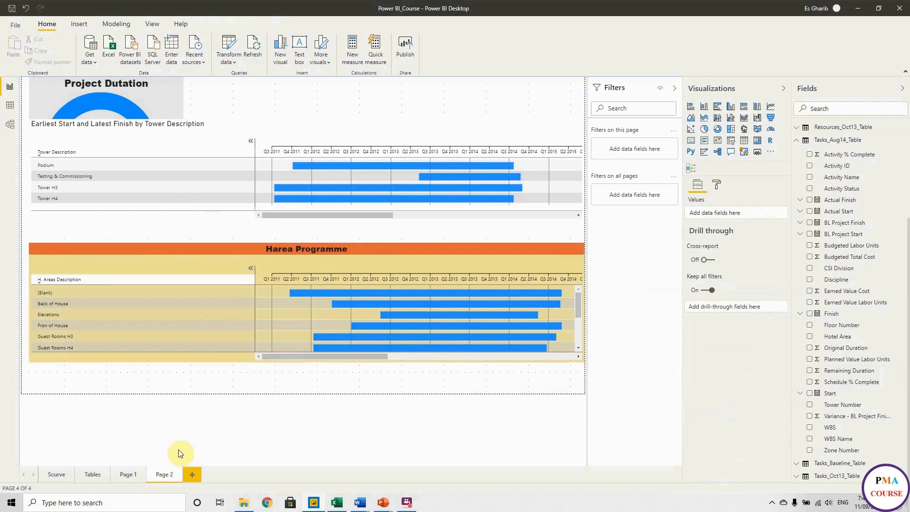
pyautogui.click(56, 474)
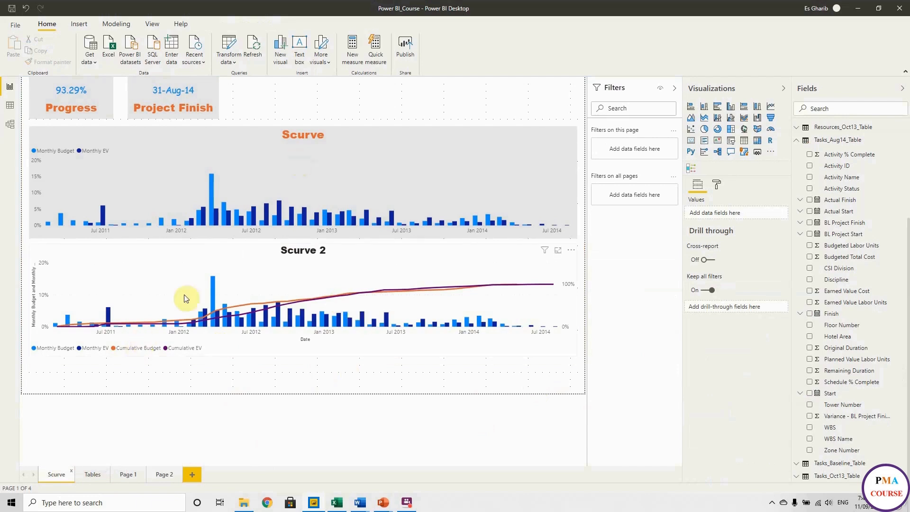
pyautogui.click(319, 177)
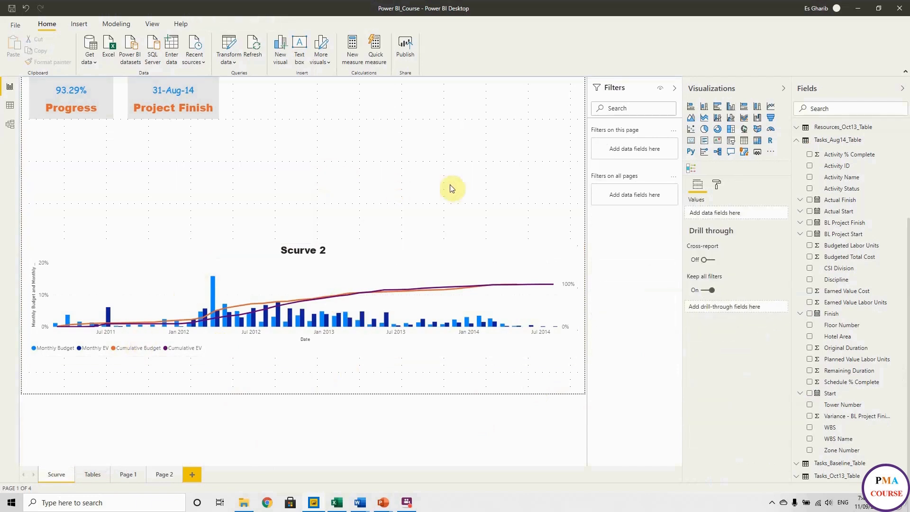
pyautogui.moveTo(732, 110)
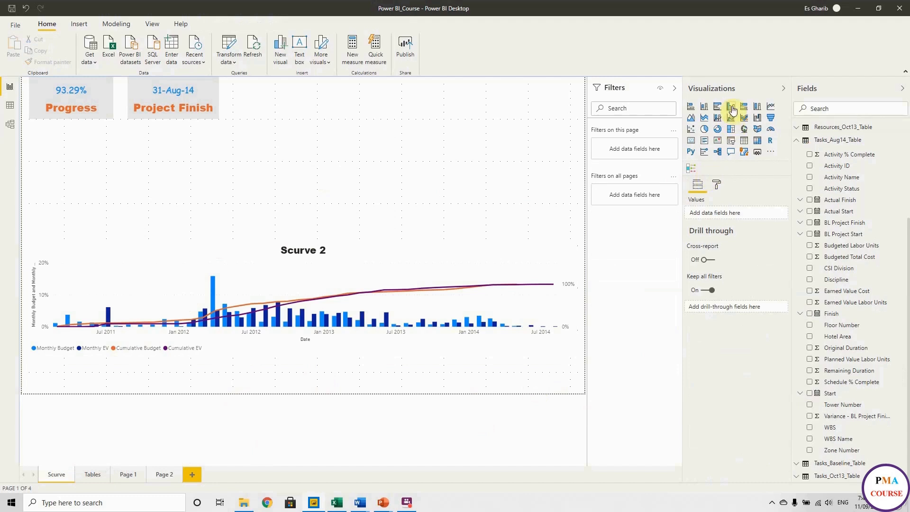
# Step: Add a clustered column chart to the Scurve page and show the Resources_Baseline_Table4 fields
pyautogui.click(731, 107)
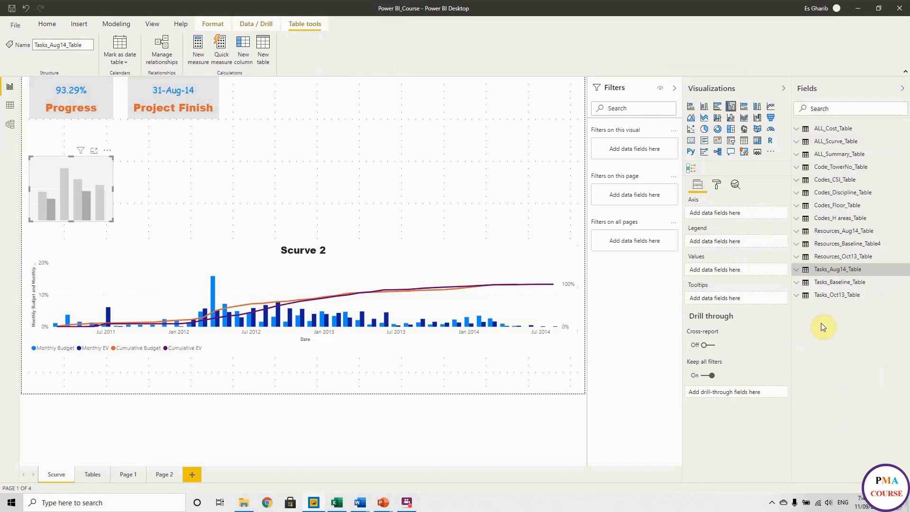
pyautogui.click(47, 24)
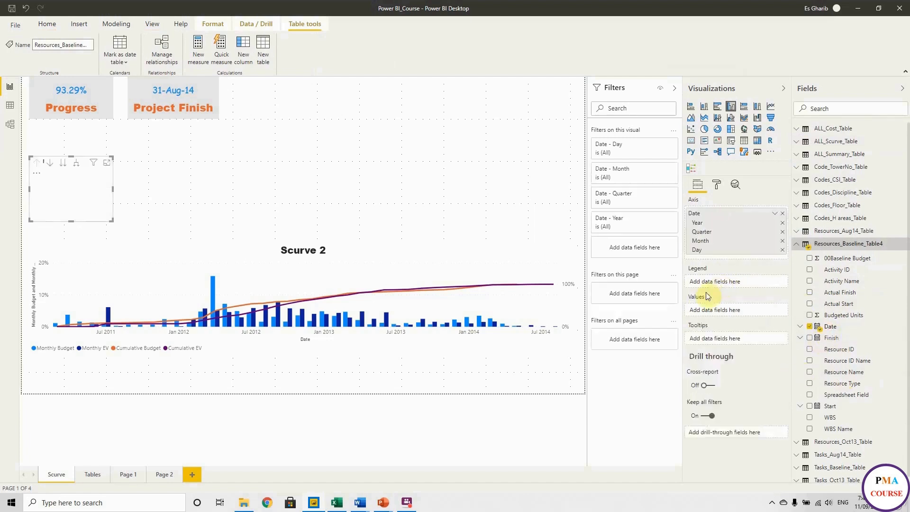
pyautogui.moveTo(852, 292)
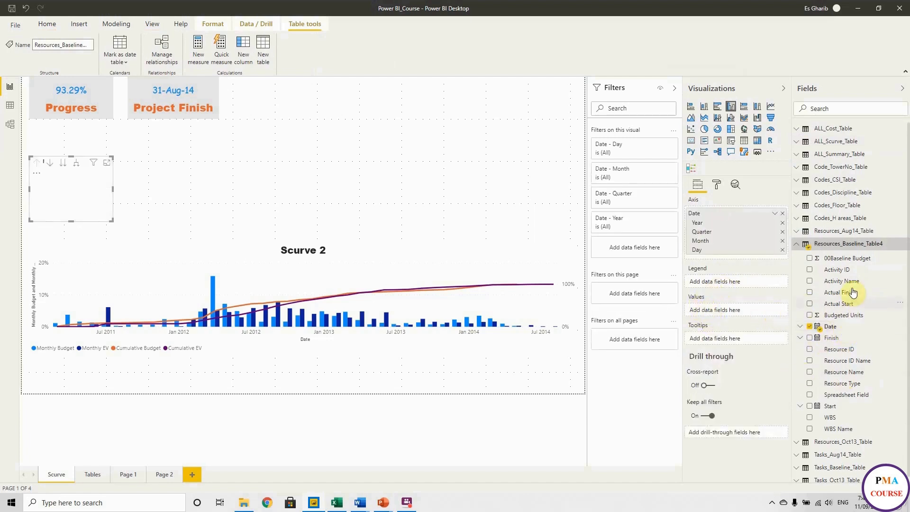
pyautogui.moveTo(851, 261)
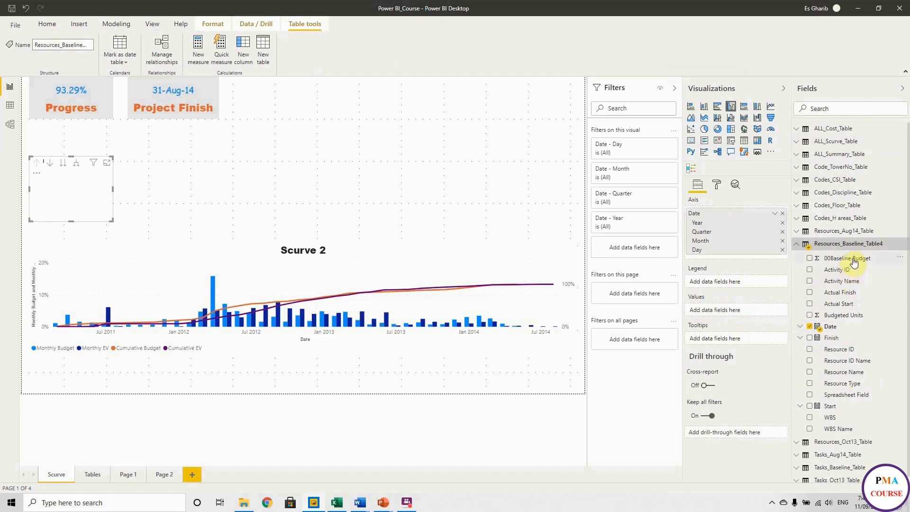
pyautogui.moveTo(844, 257)
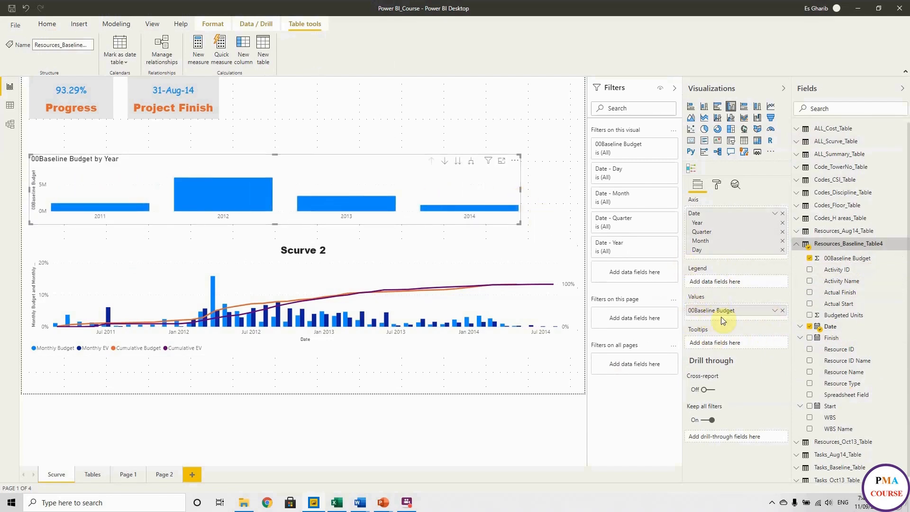
pyautogui.moveTo(839, 400)
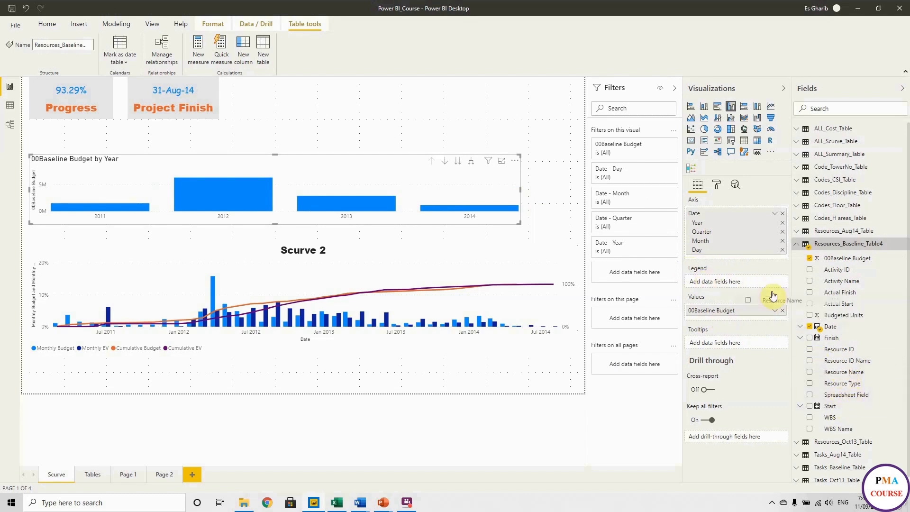
# Step: Split the 00Baseline Budget columns by Resource Name in the chart legend
pyautogui.click(810, 372)
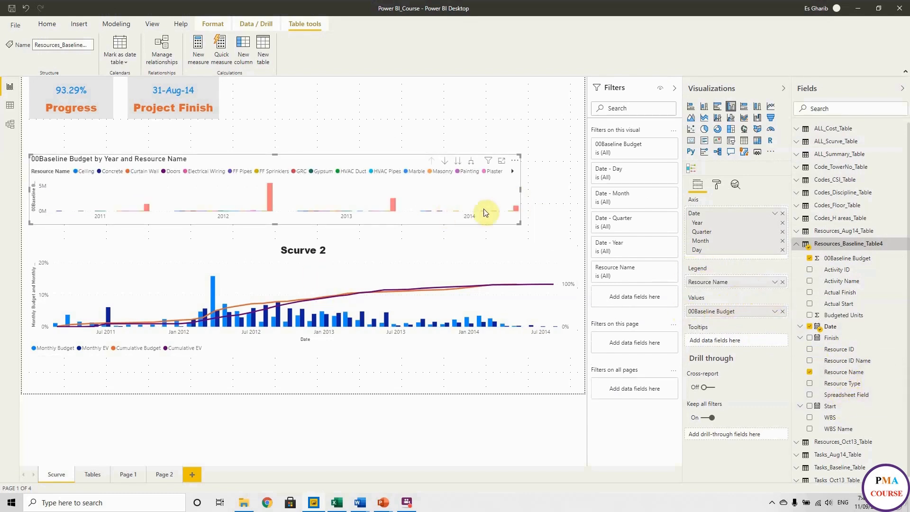
pyautogui.moveTo(275, 225)
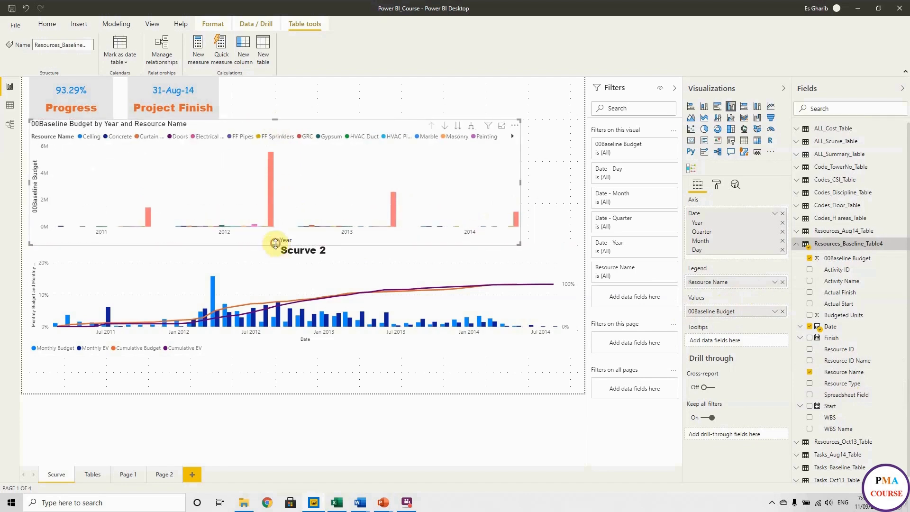
pyautogui.moveTo(269, 176)
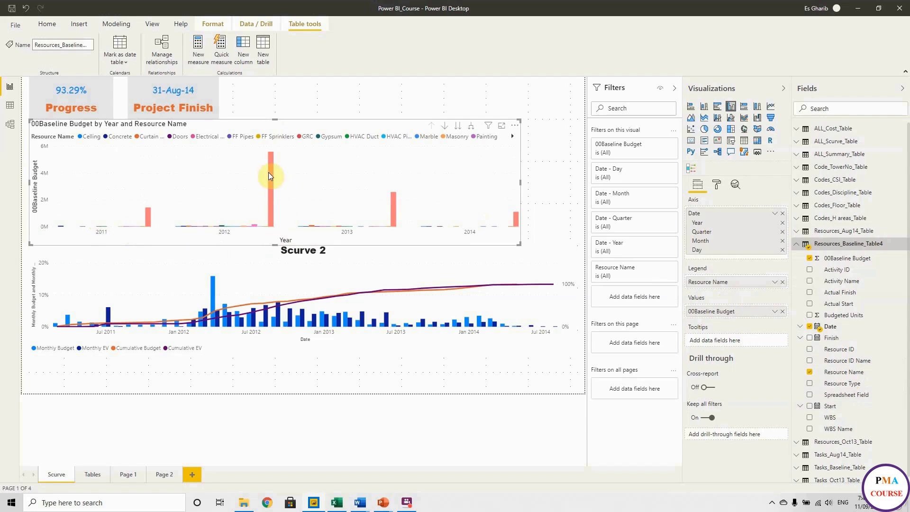
pyautogui.moveTo(270, 169)
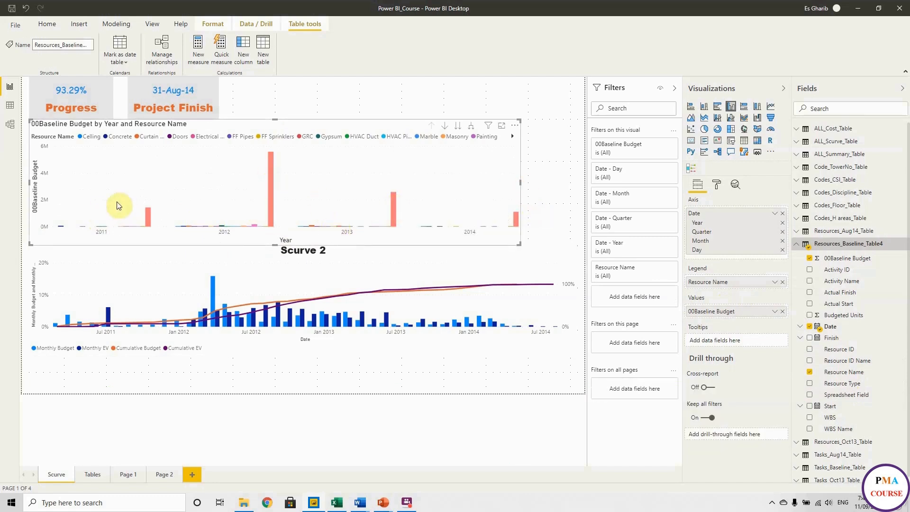
pyautogui.moveTo(520, 187)
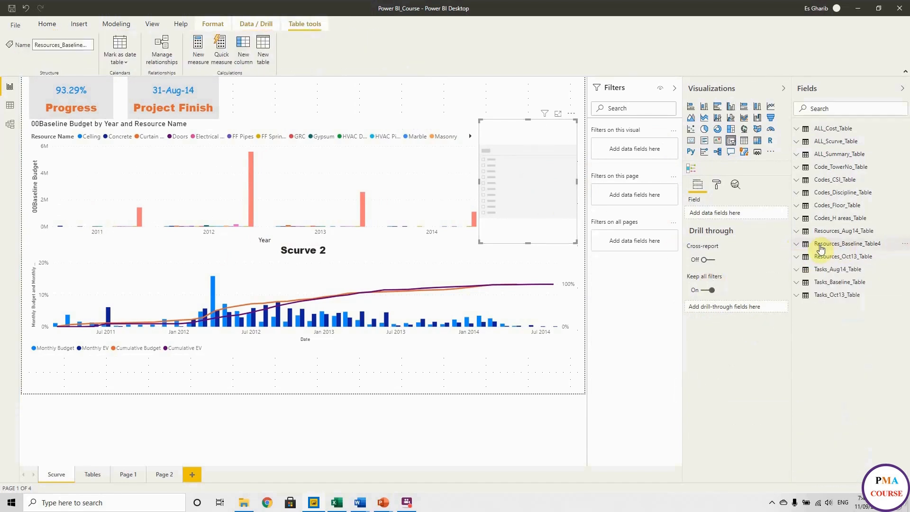
# Step: Fill the slicer with Resource Name from the baseline table and select it beside the chart
pyautogui.click(797, 244)
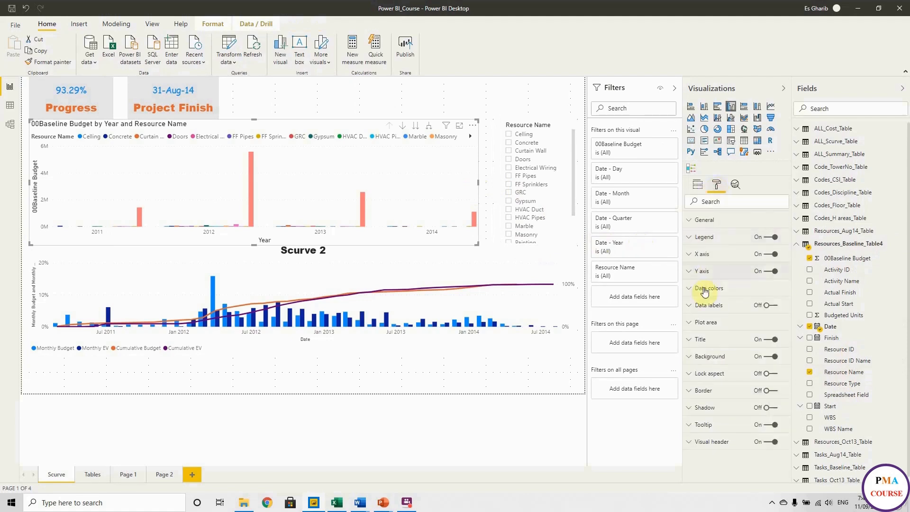
pyautogui.click(709, 356)
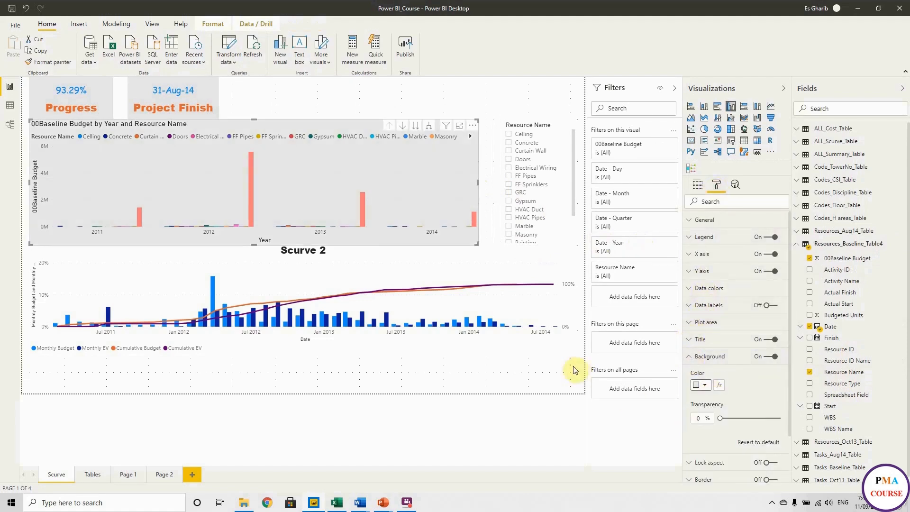
pyautogui.click(337, 182)
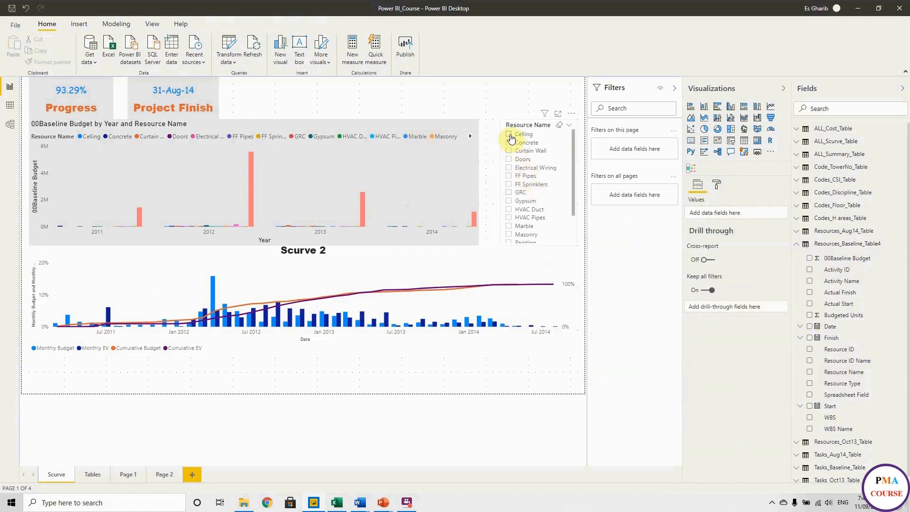
# Step: Filter the chart to Ceiling and switch its axis from Date Hierarchy to plain Date
pyautogui.click(510, 134)
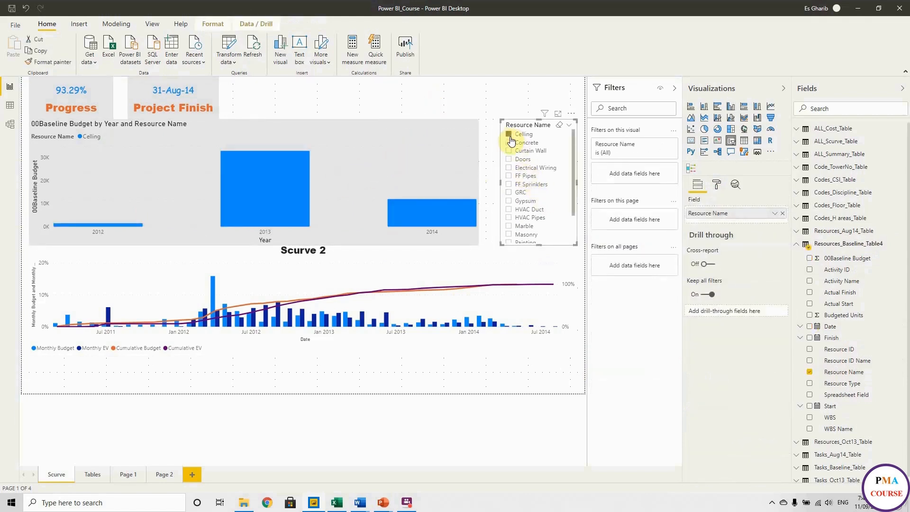
pyautogui.click(508, 134)
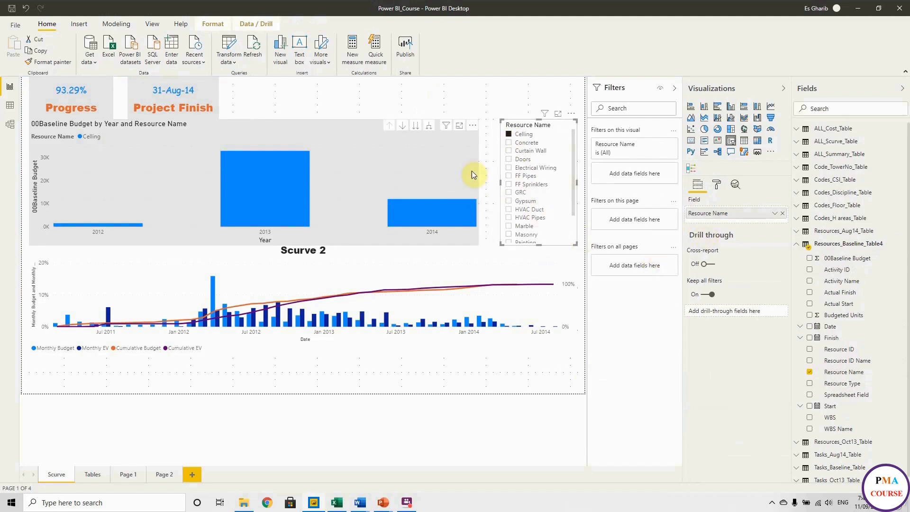
pyautogui.click(717, 185)
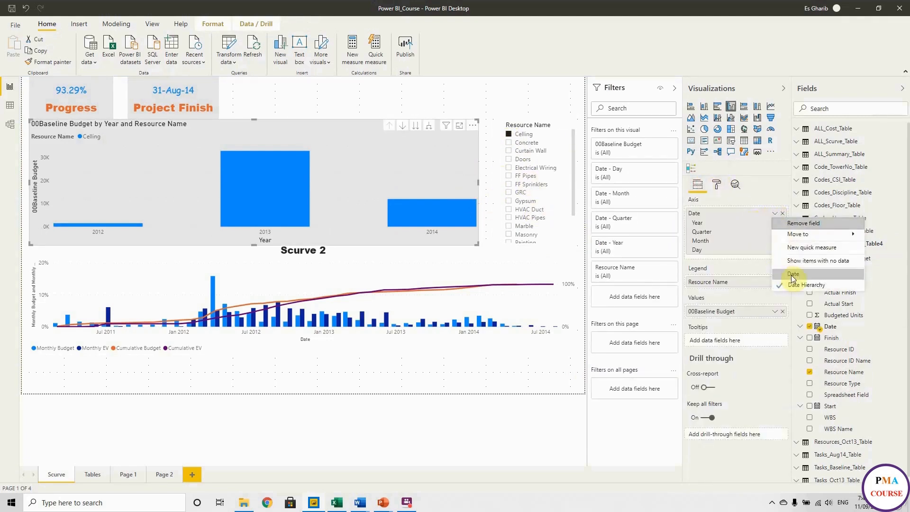
pyautogui.click(793, 274)
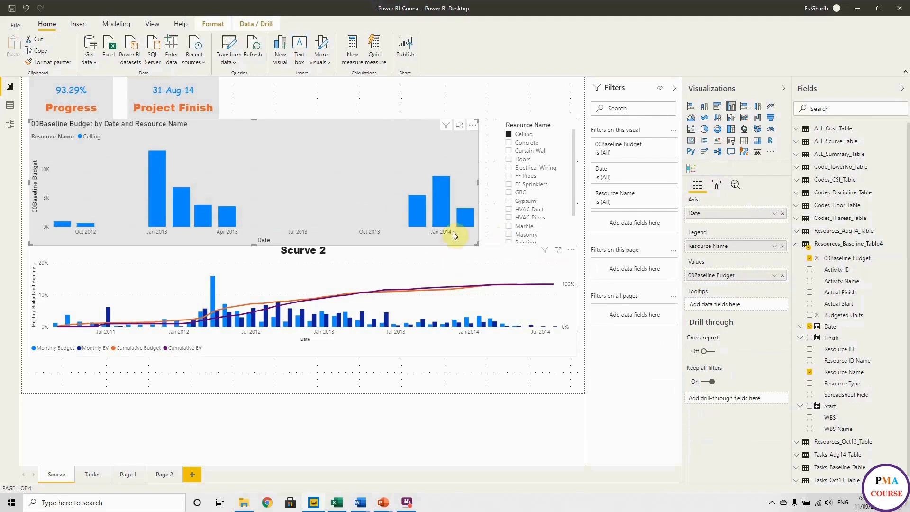
# Step: Step the slicer through Concrete, Curtain Wall, Doors, FF Pipes, GRC, HVAC Duct, Painting, Plumbing Pipes to Progress Measurement Sys
pyautogui.click(526, 142)
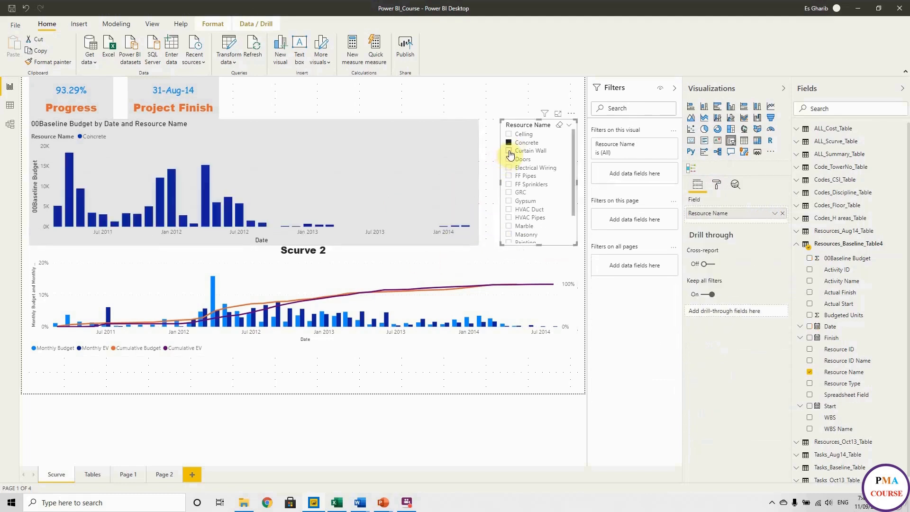
pyautogui.click(509, 150)
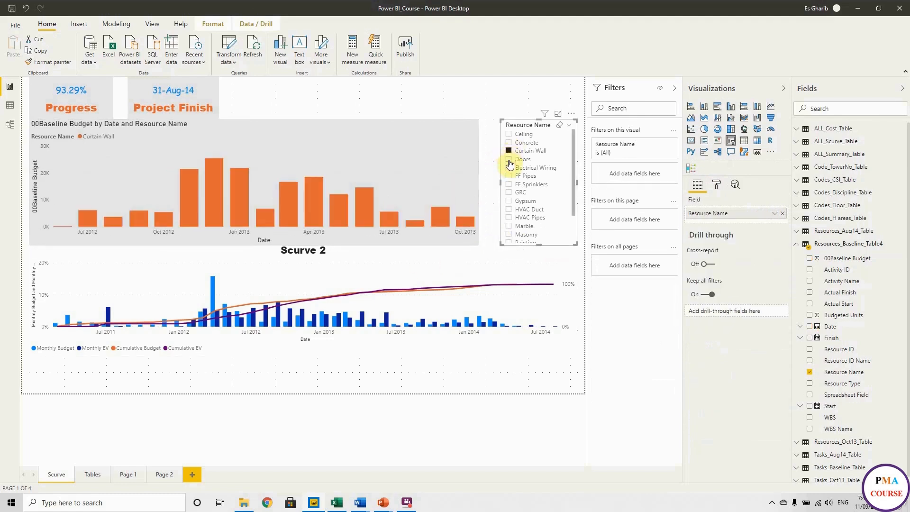
pyautogui.click(521, 160)
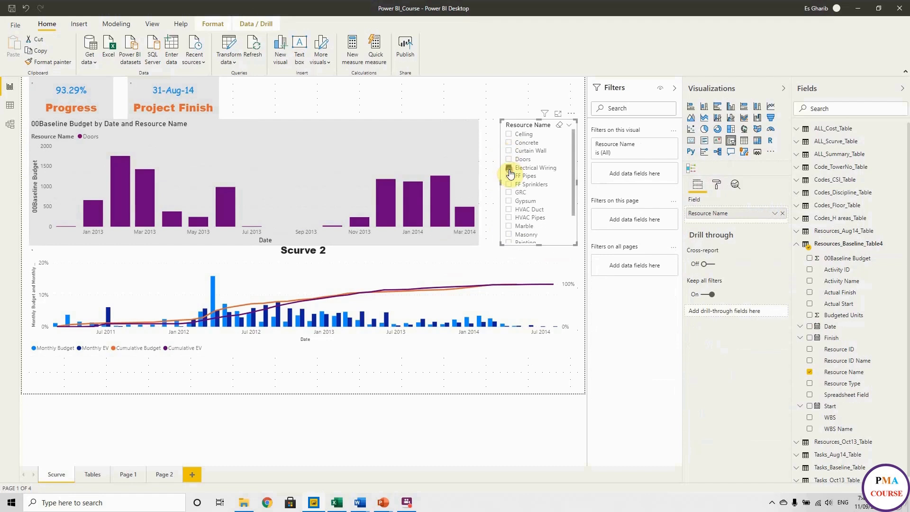
pyautogui.click(509, 176)
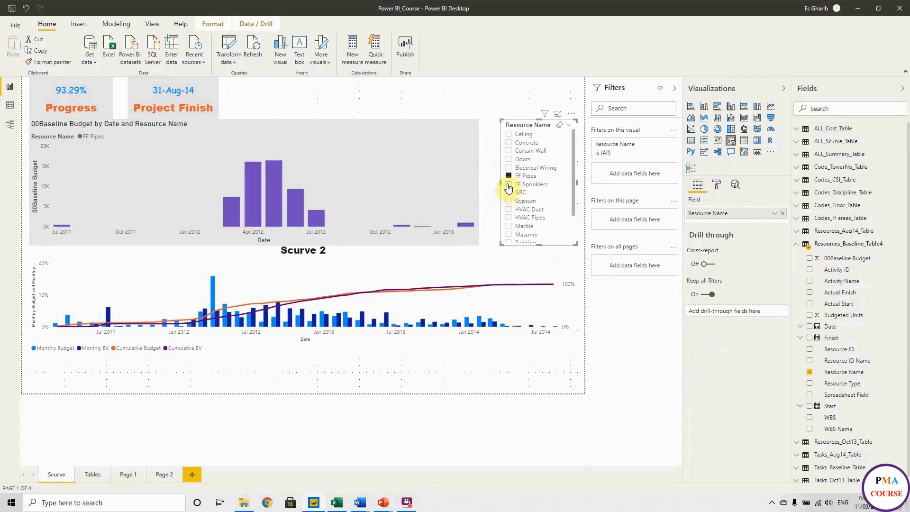
pyautogui.click(509, 192)
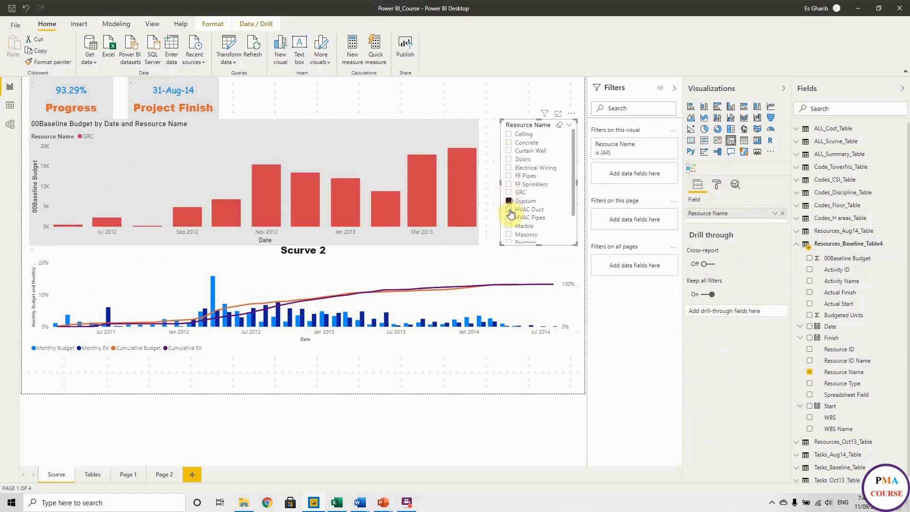
pyautogui.click(509, 209)
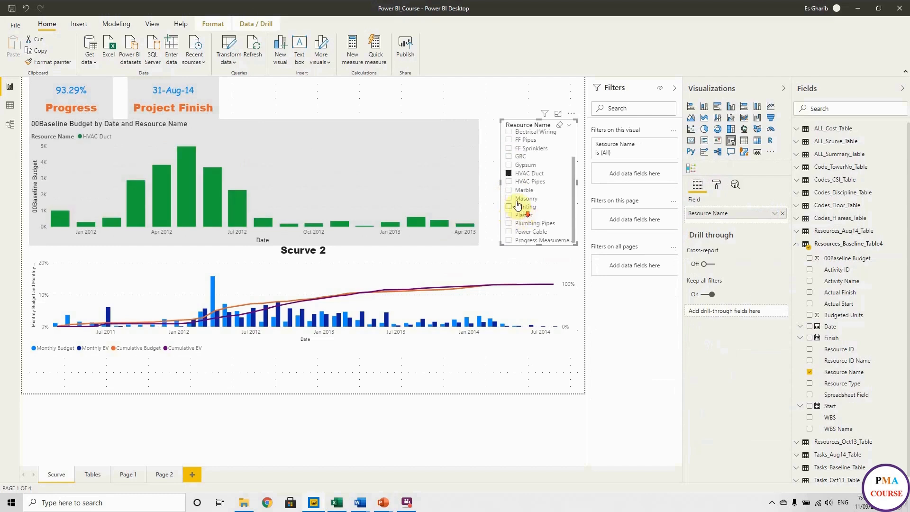
pyautogui.click(524, 206)
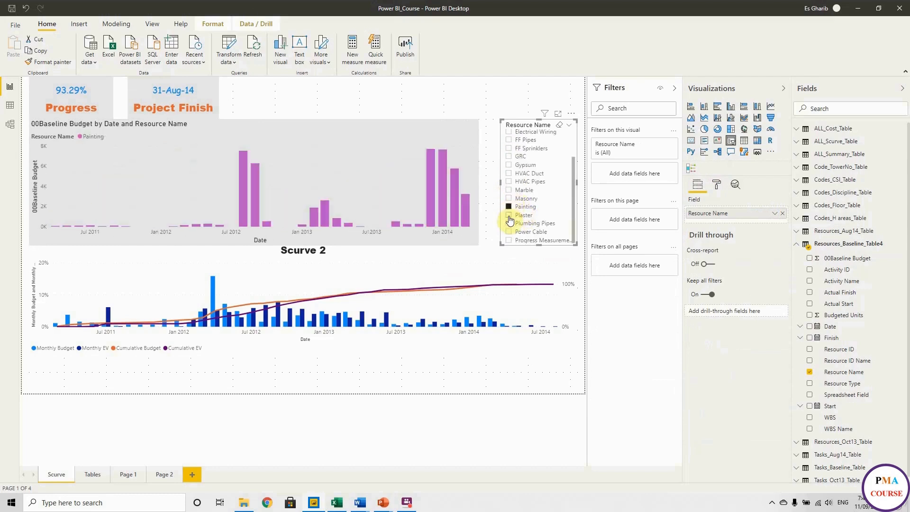
pyautogui.click(533, 223)
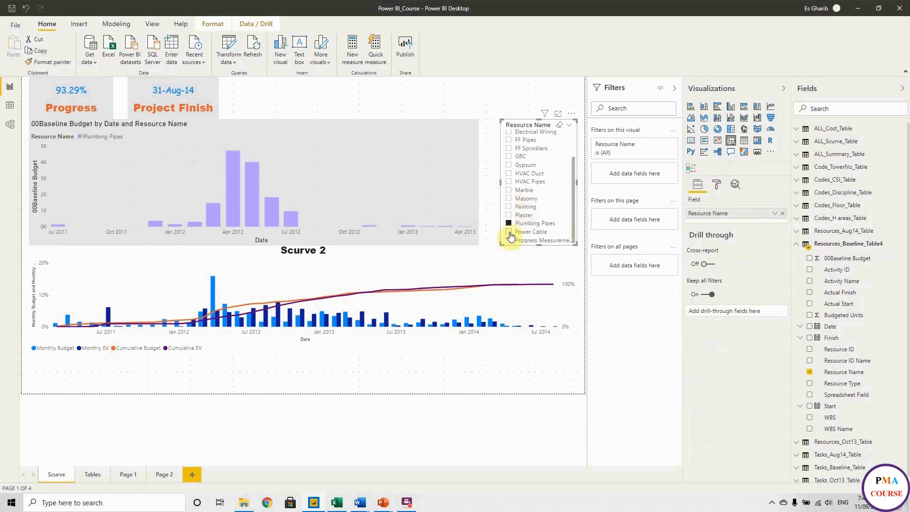
pyautogui.click(510, 239)
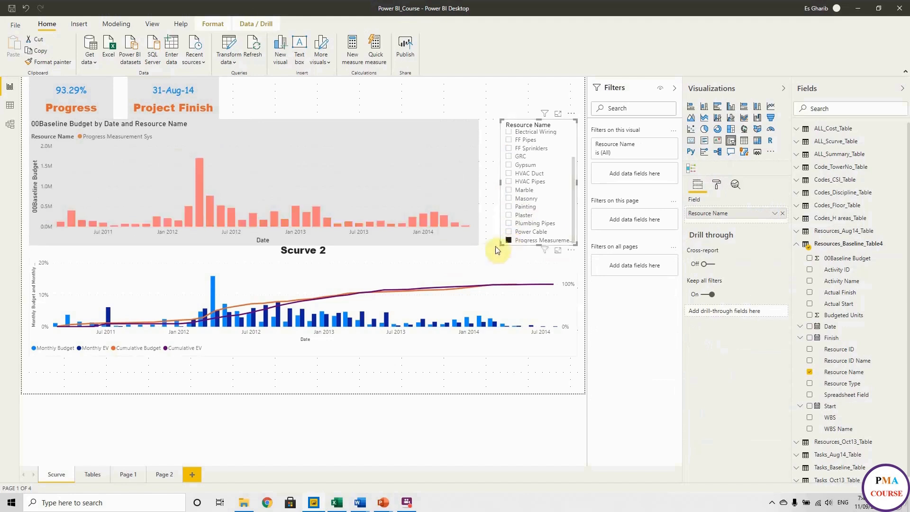